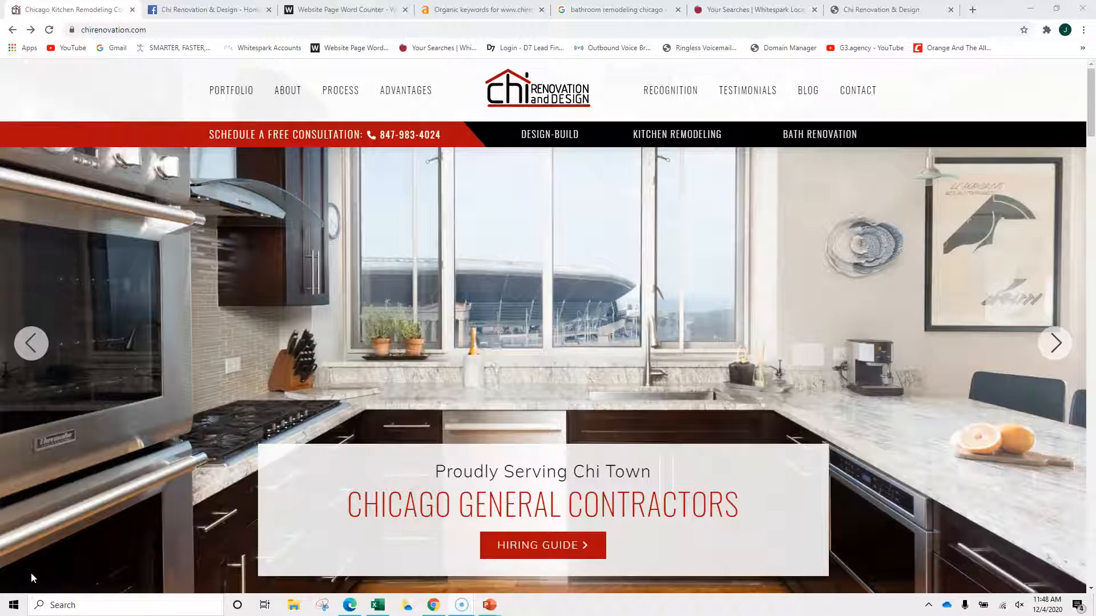
Scroll through the chirenovation.com site pages to review their content.
click(1053, 343)
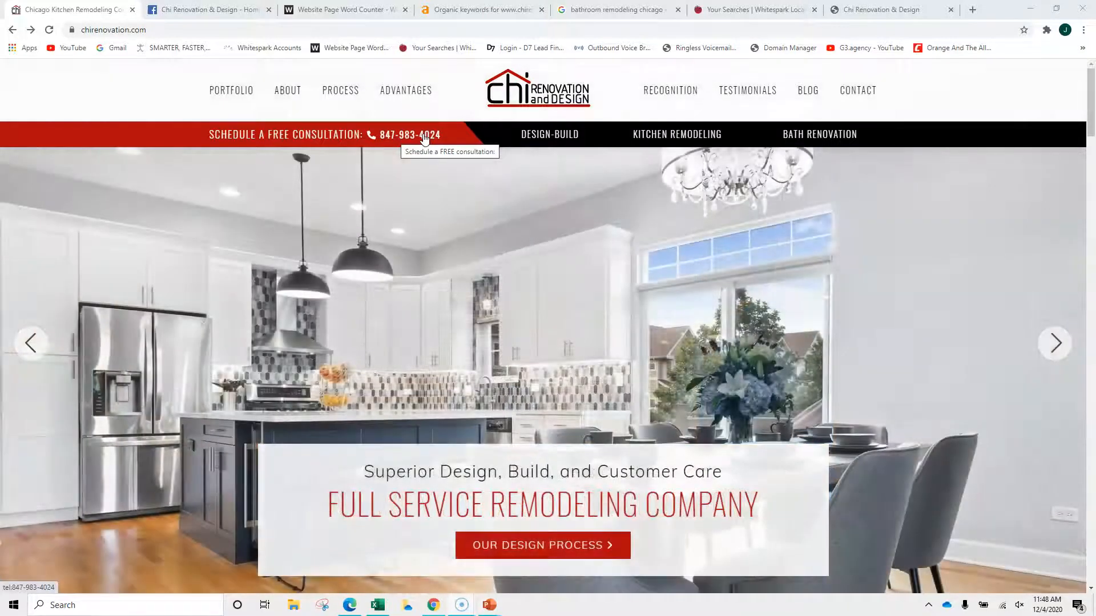
scroll(down, 3)
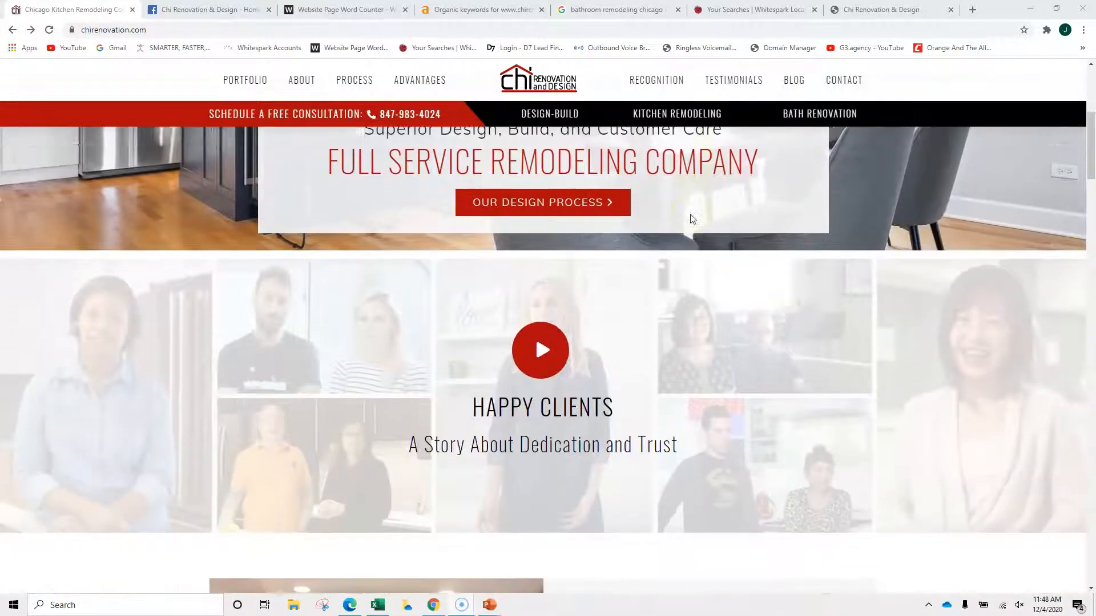
scroll(down, 3)
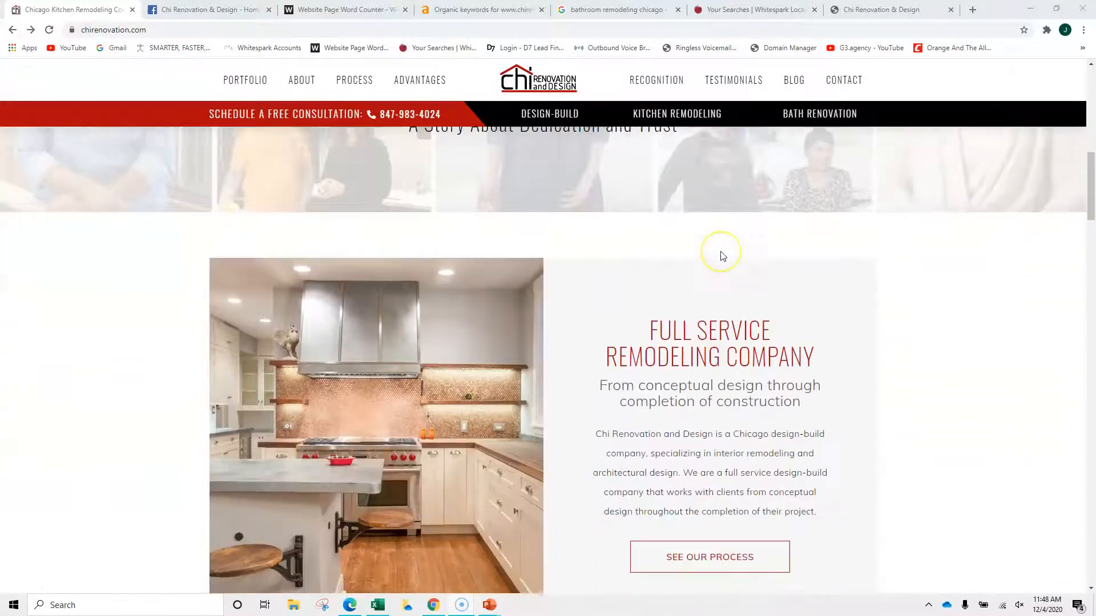
scroll(down, 3)
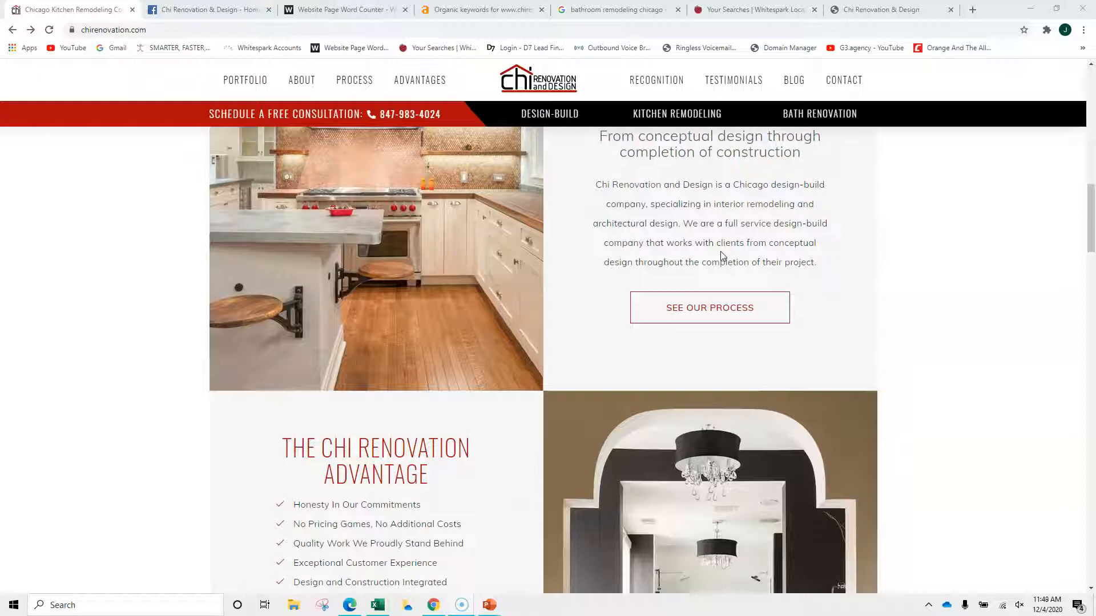
click(343, 10)
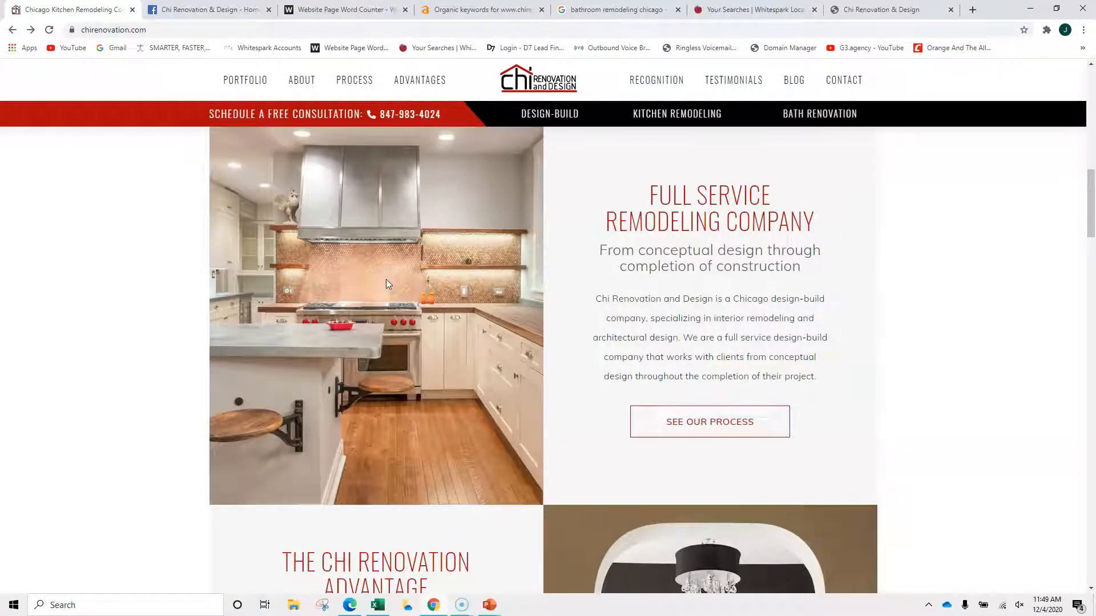
Start saving the homepage to the computer, cancel it, and continue down the page.
right_click(388, 284)
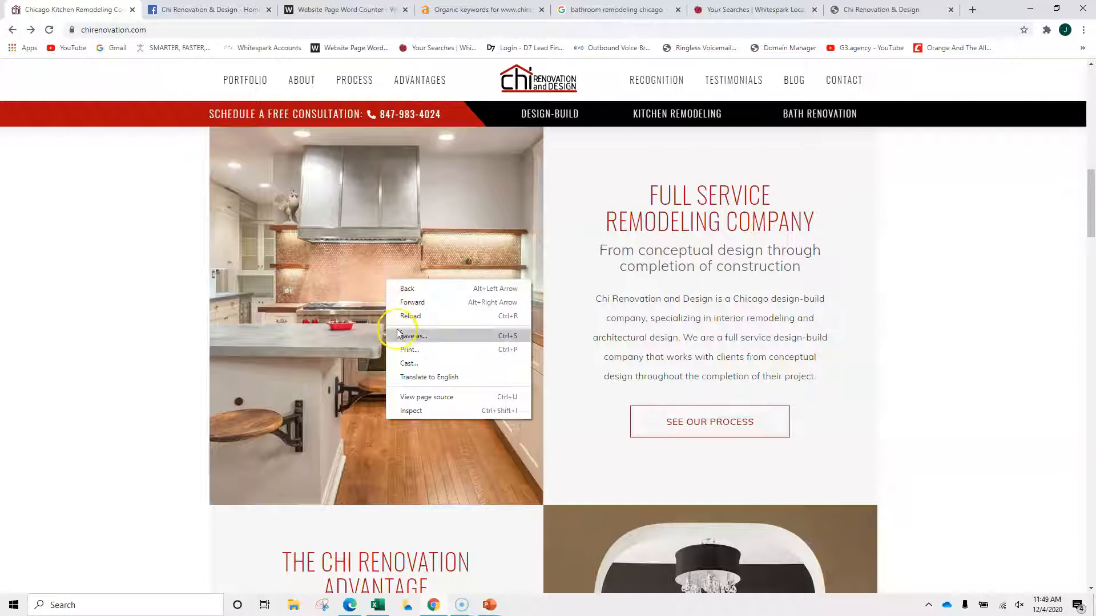
click(412, 334)
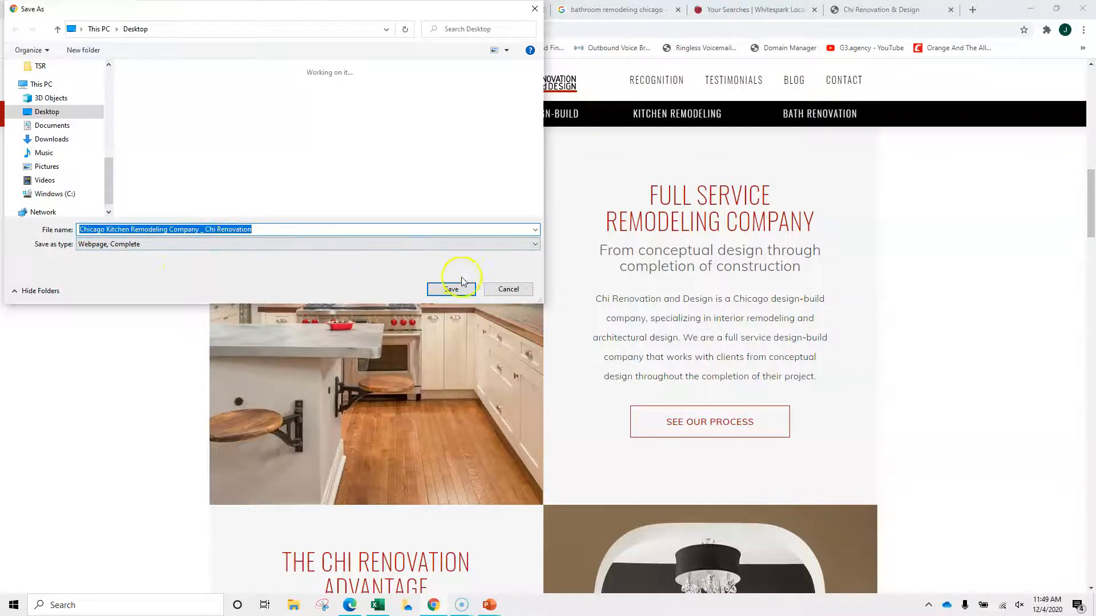
right_click(708, 378)
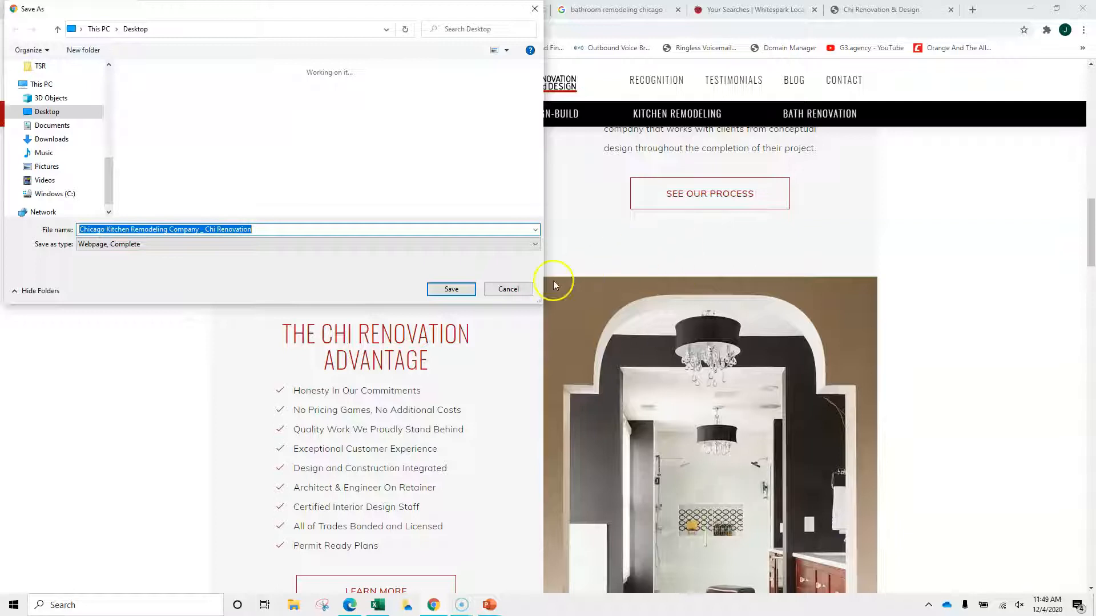
click(451, 289)
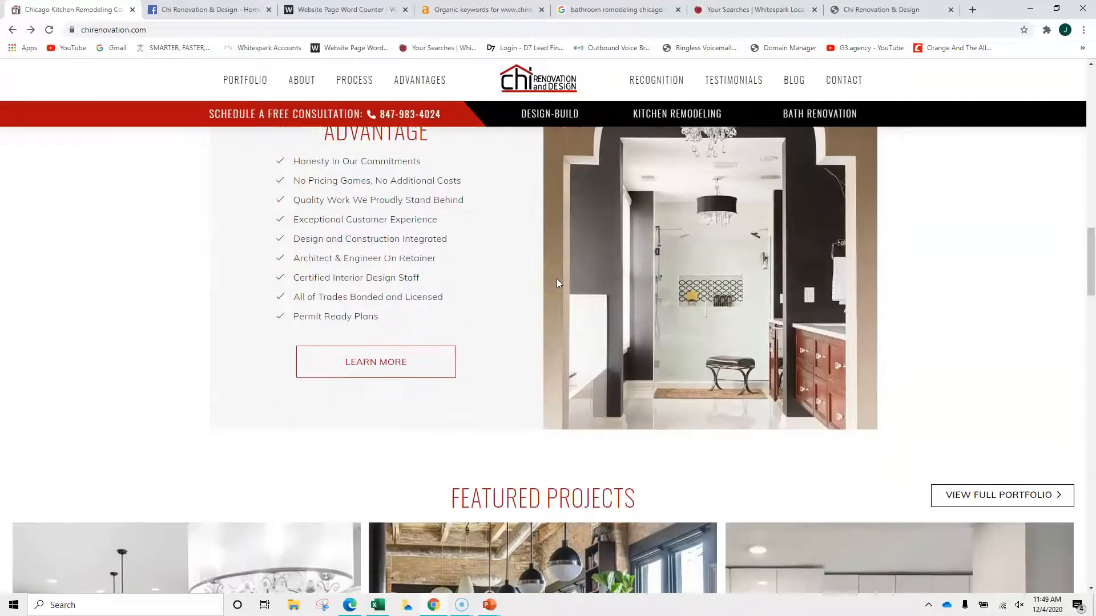
scroll(down, 3)
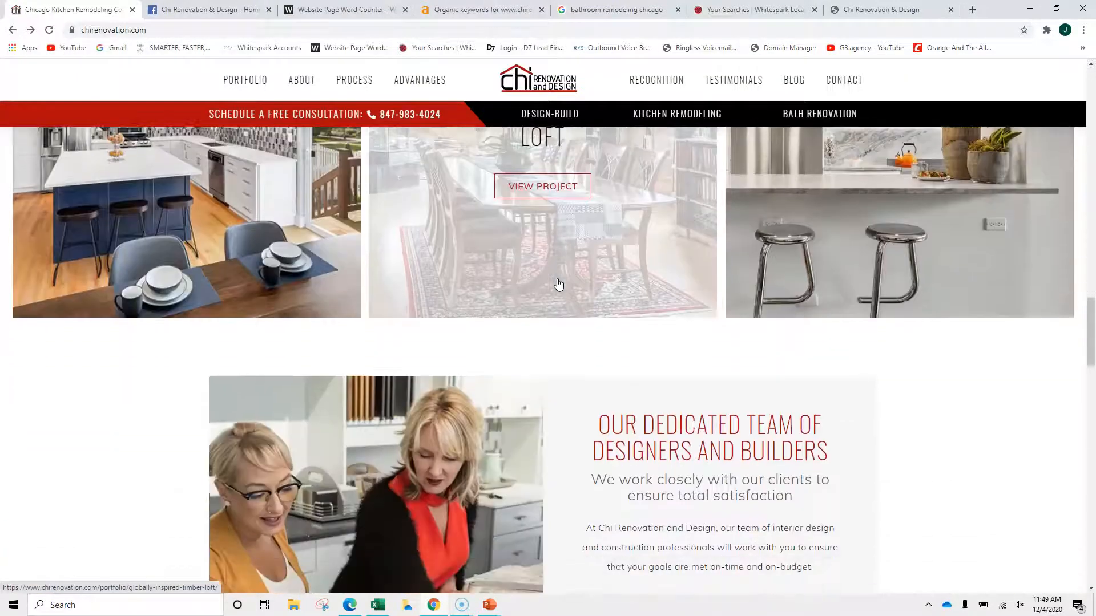
scroll(down, 3)
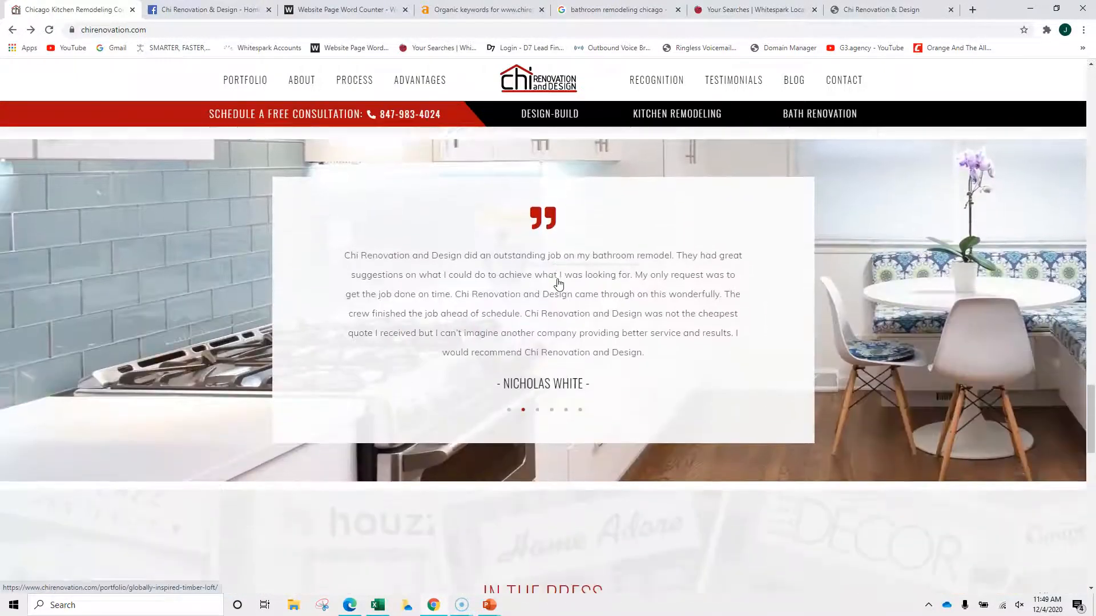
scroll(down, 3)
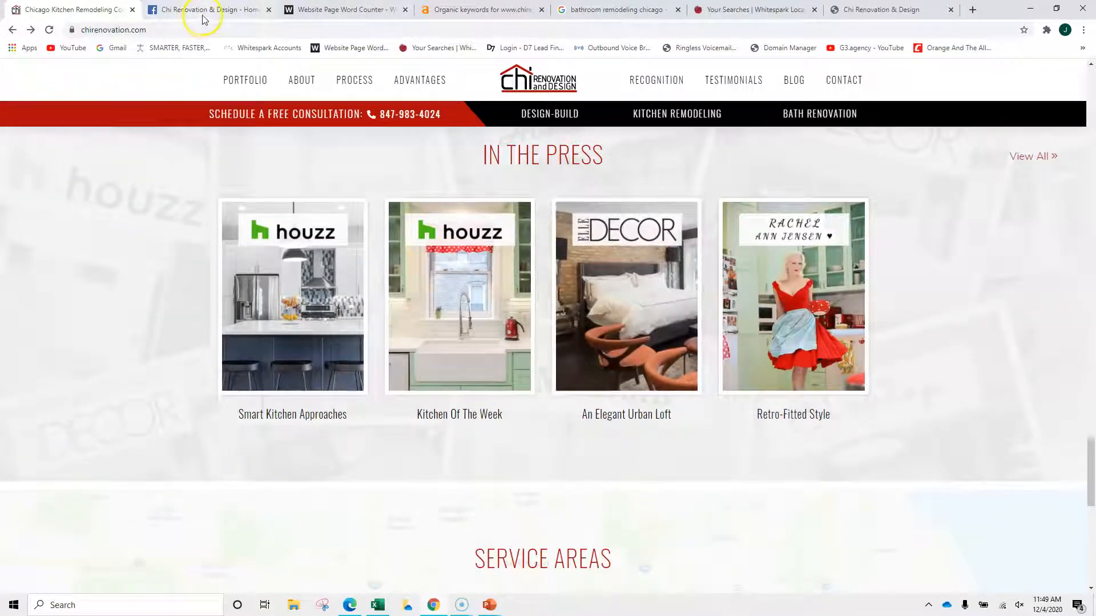
Review the Chi Renovation & Design Facebook page info section.
click(210, 9)
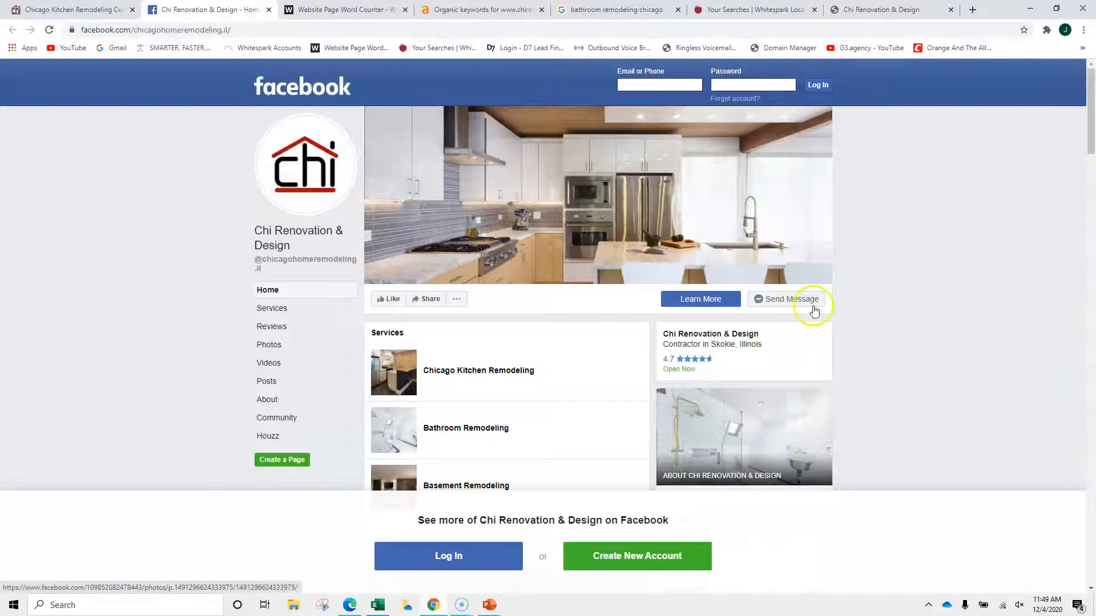
scroll(down, 3)
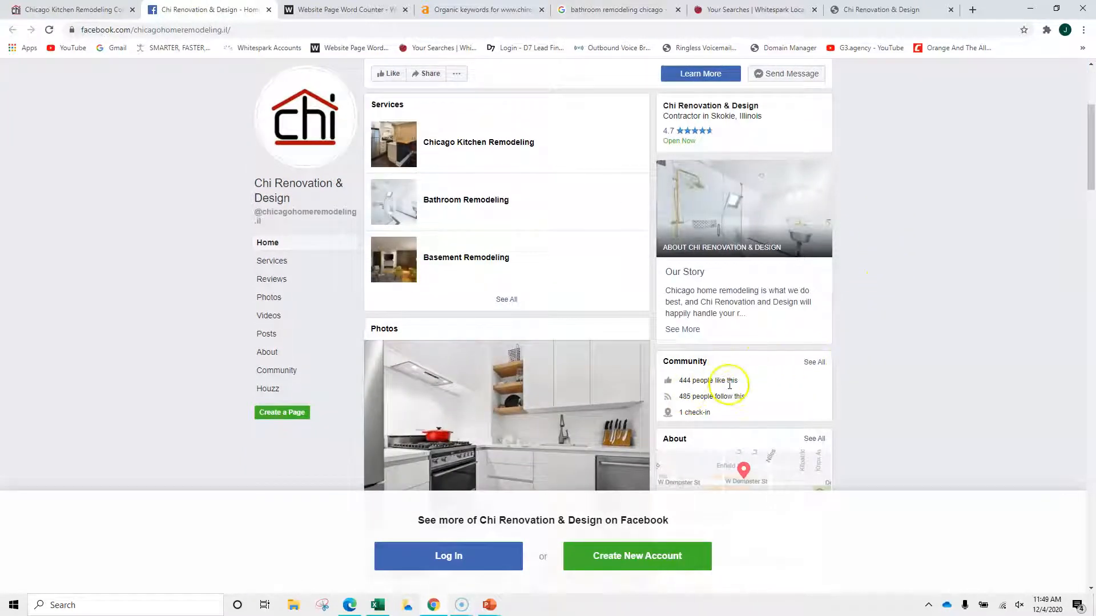
scroll(down, 3)
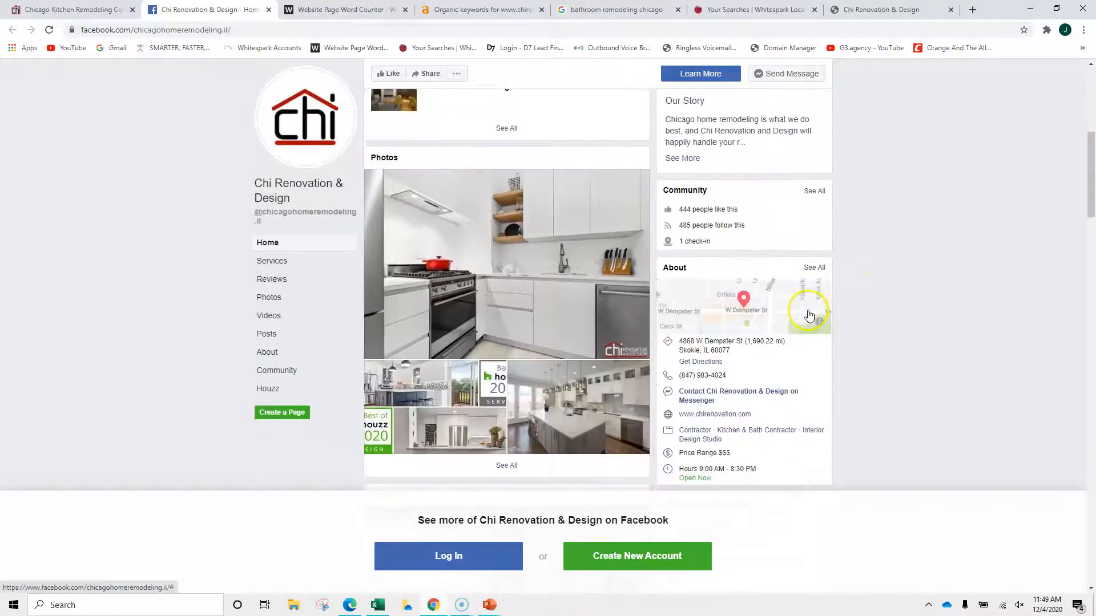
scroll(down, 3)
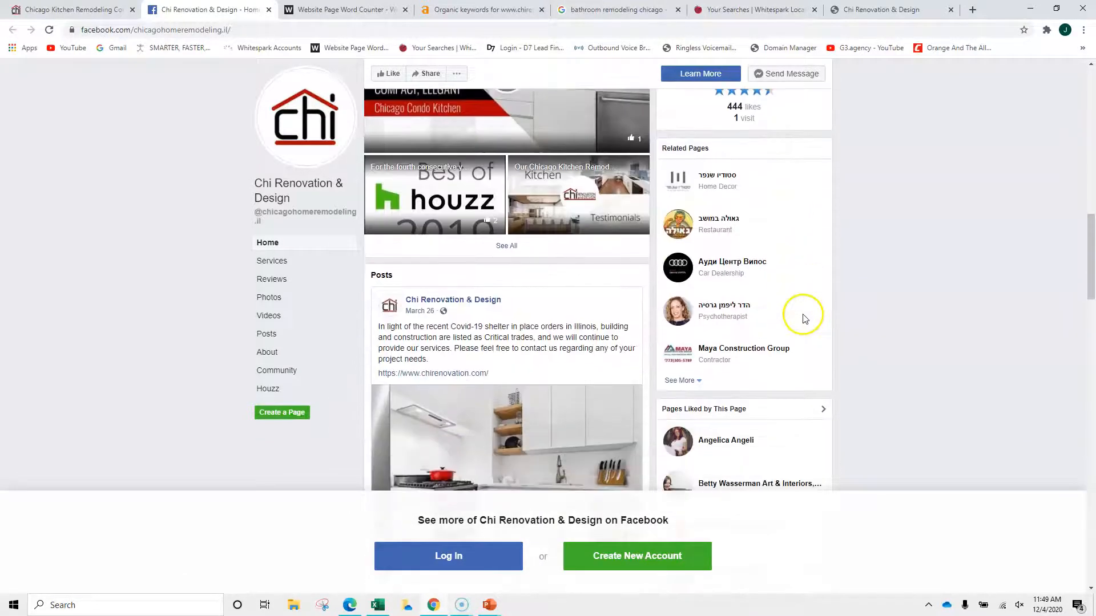
scroll(down, 3)
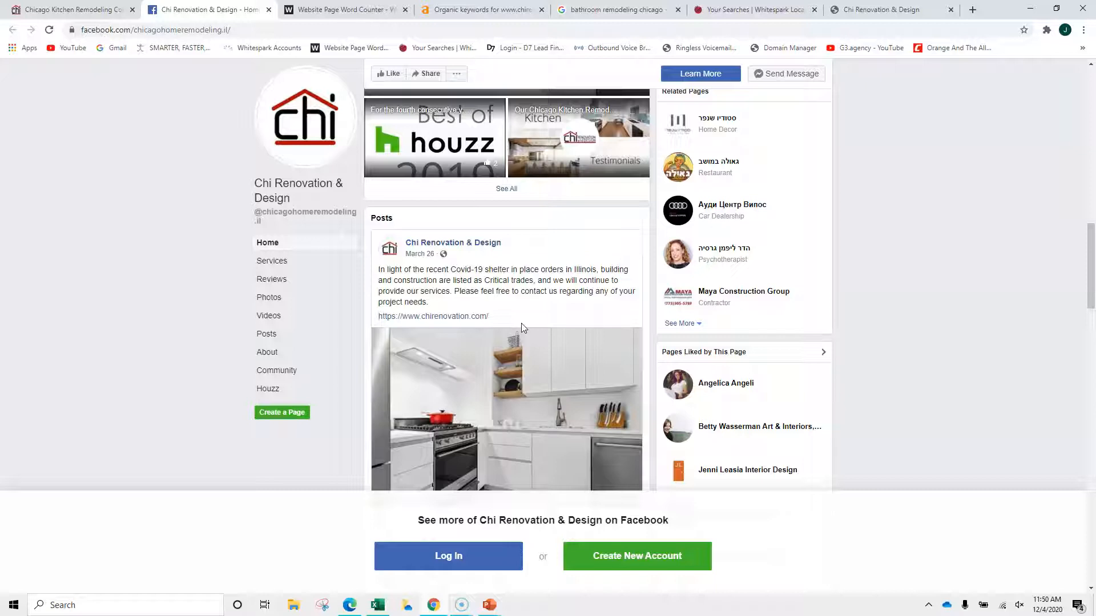
Browse the Facebook page's recent posts, then move to the Ahrefs report.
scroll(down, 3)
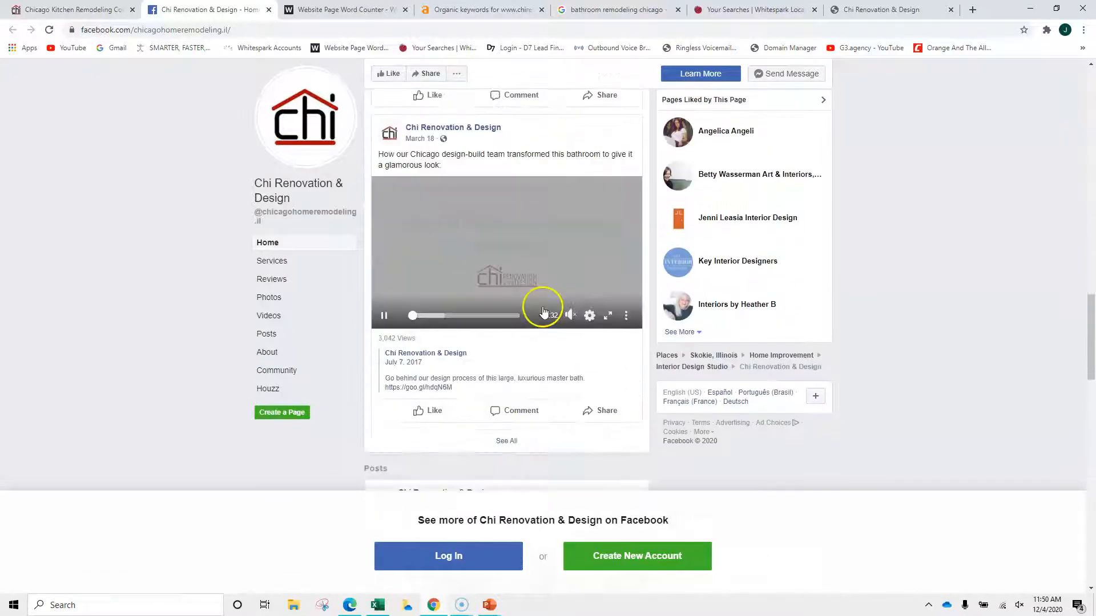
scroll(down, 3)
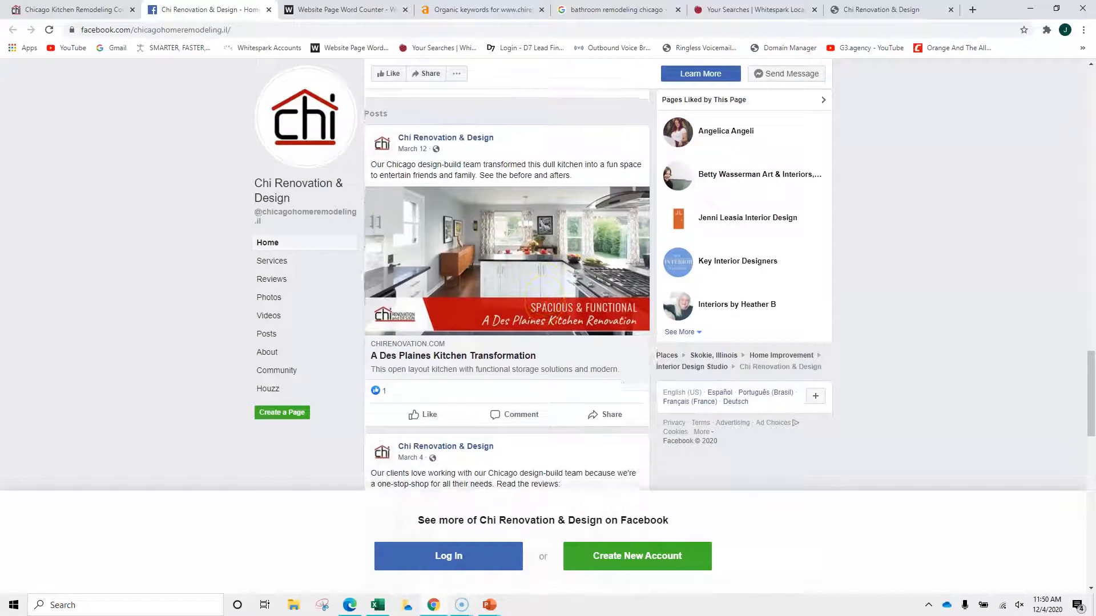
scroll(down, 3)
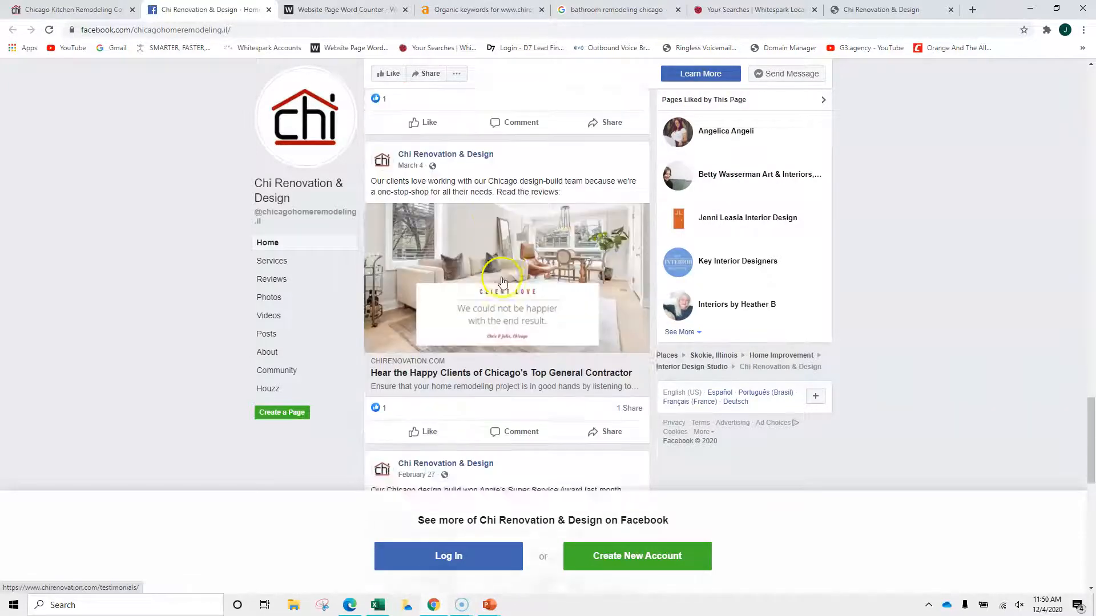
scroll(down, 3)
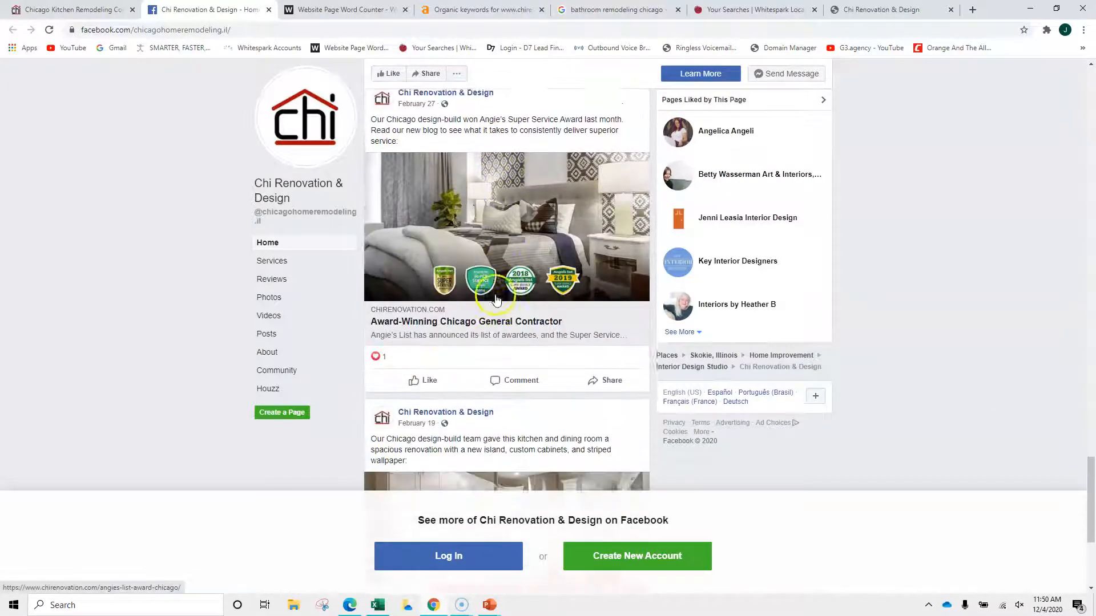
scroll(down, 3)
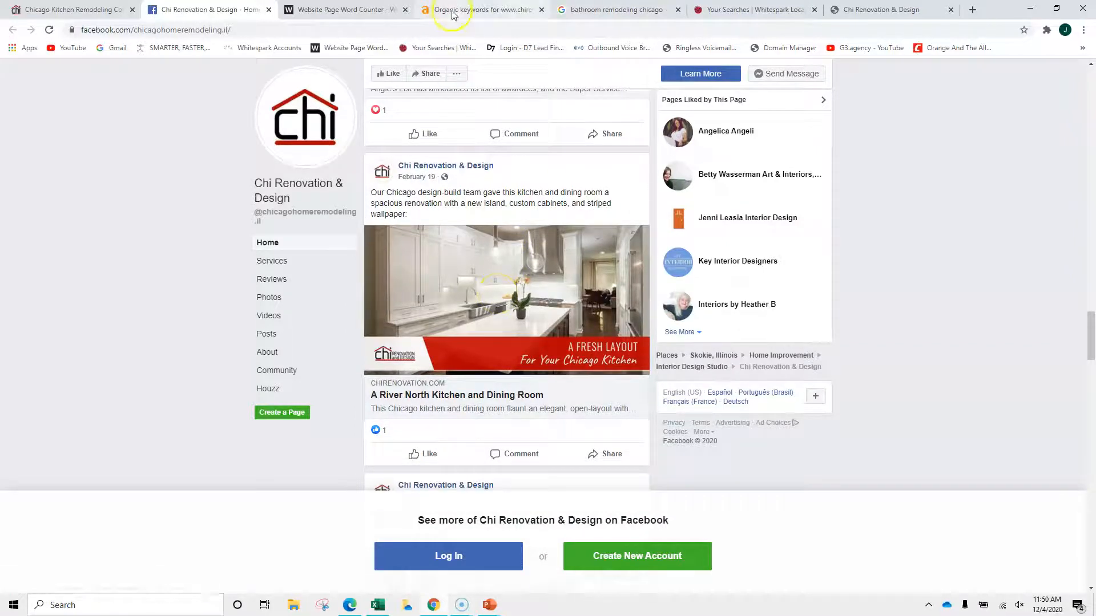
mouse_move(482, 10)
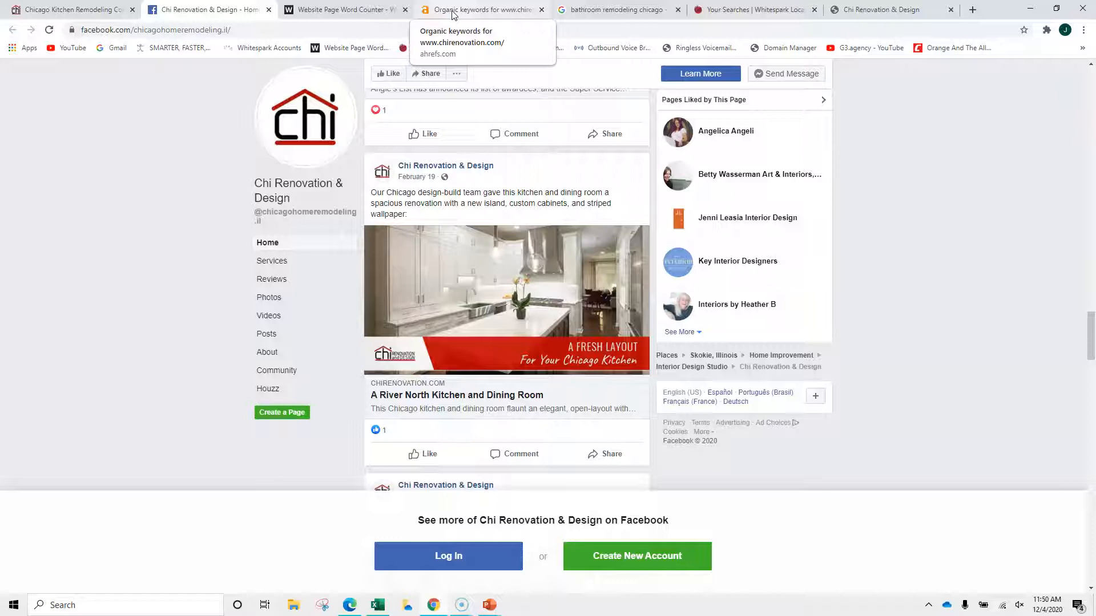
click(482, 9)
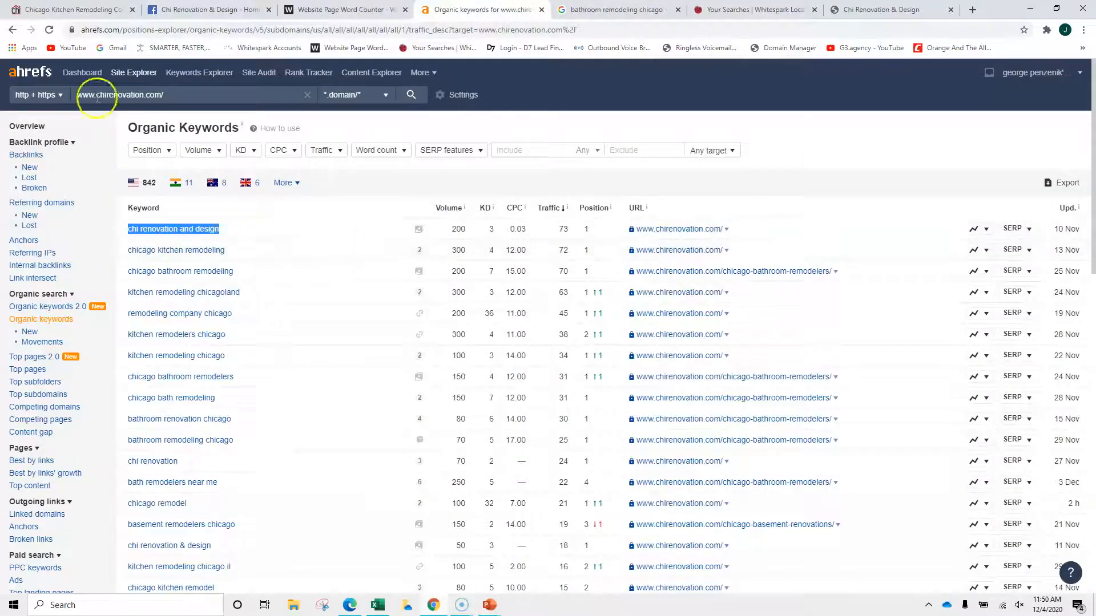
Return to the Ahrefs site overview for chirenovation.com and check its backlinks list.
click(13, 30)
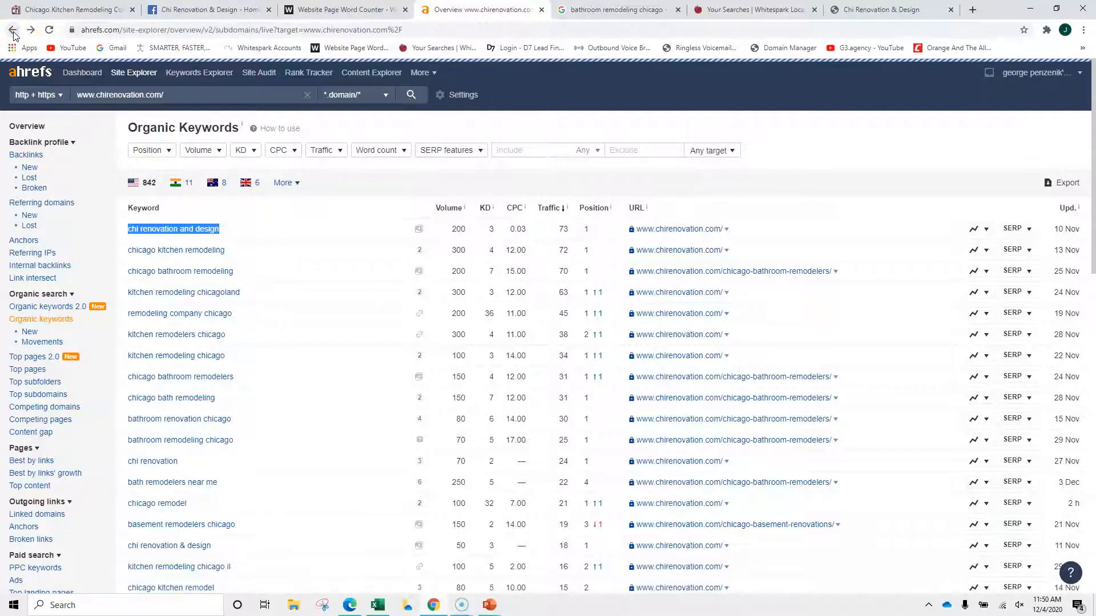
click(26, 127)
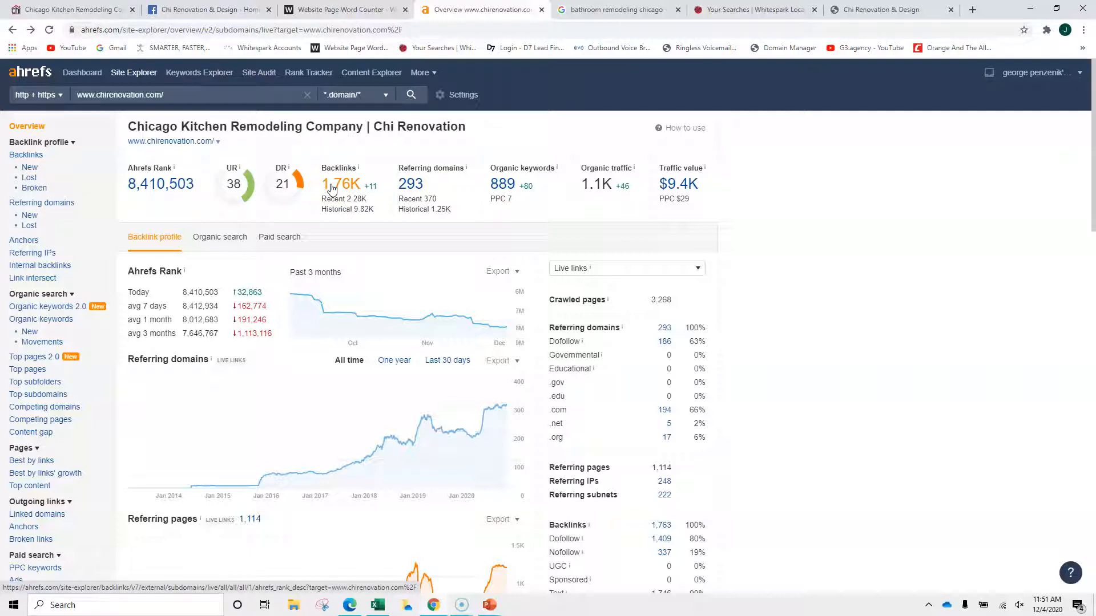
click(341, 183)
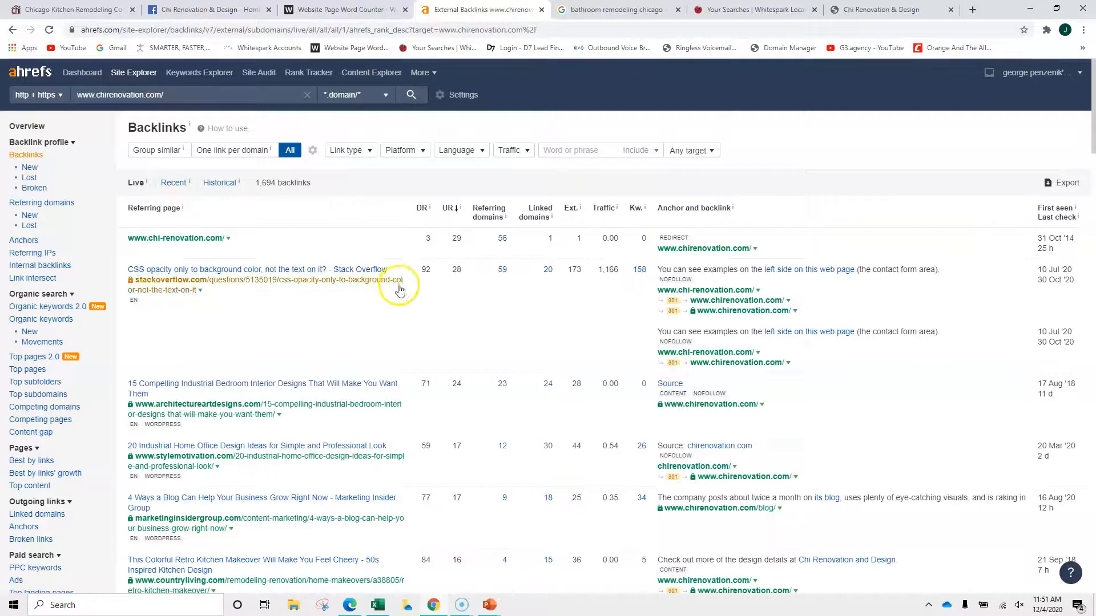
scroll(down, 3)
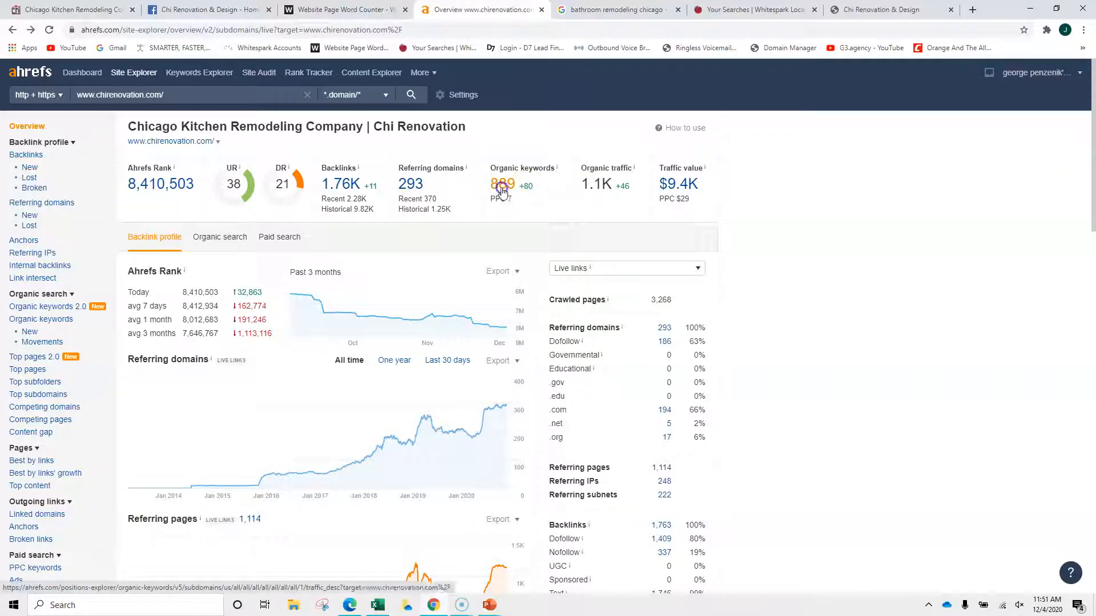
Review the full organic keywords list for chirenovation.com.
click(502, 183)
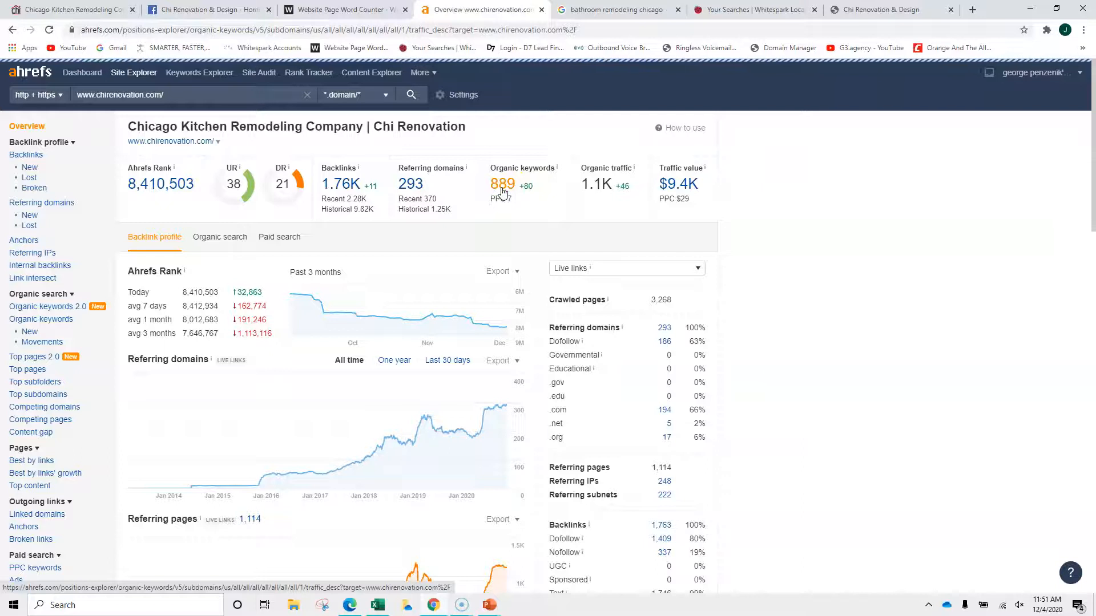
click(502, 184)
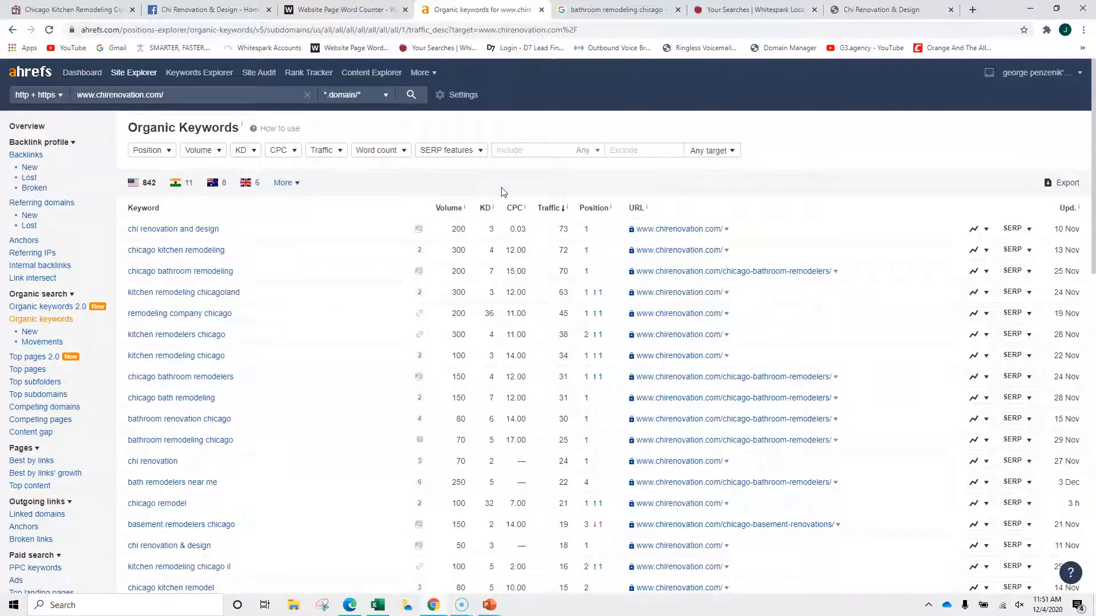
scroll(down, 3)
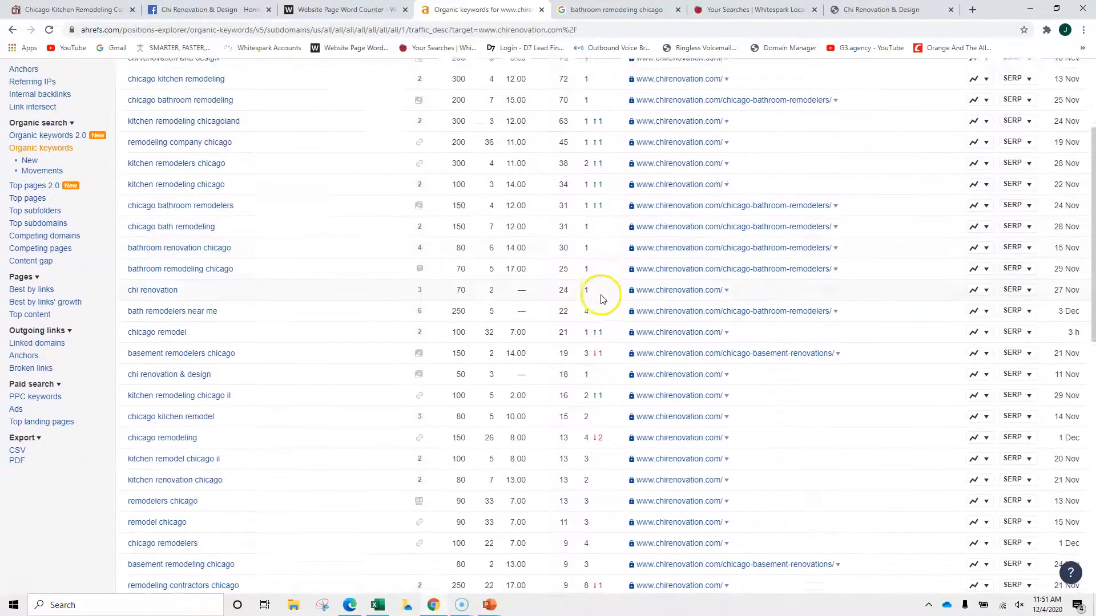
scroll(down, 3)
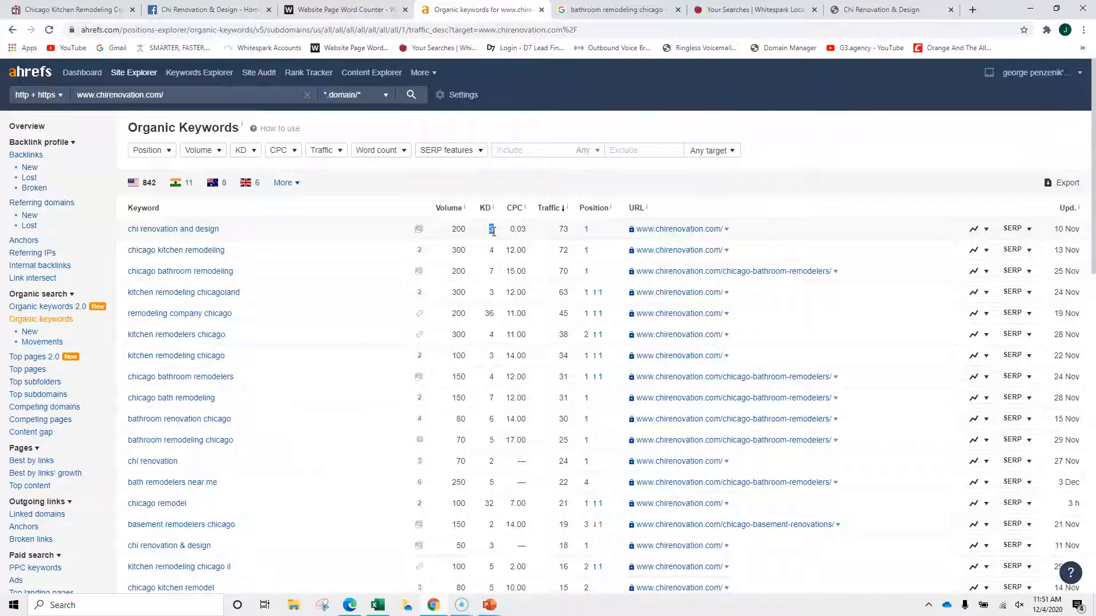
scroll(down, 3)
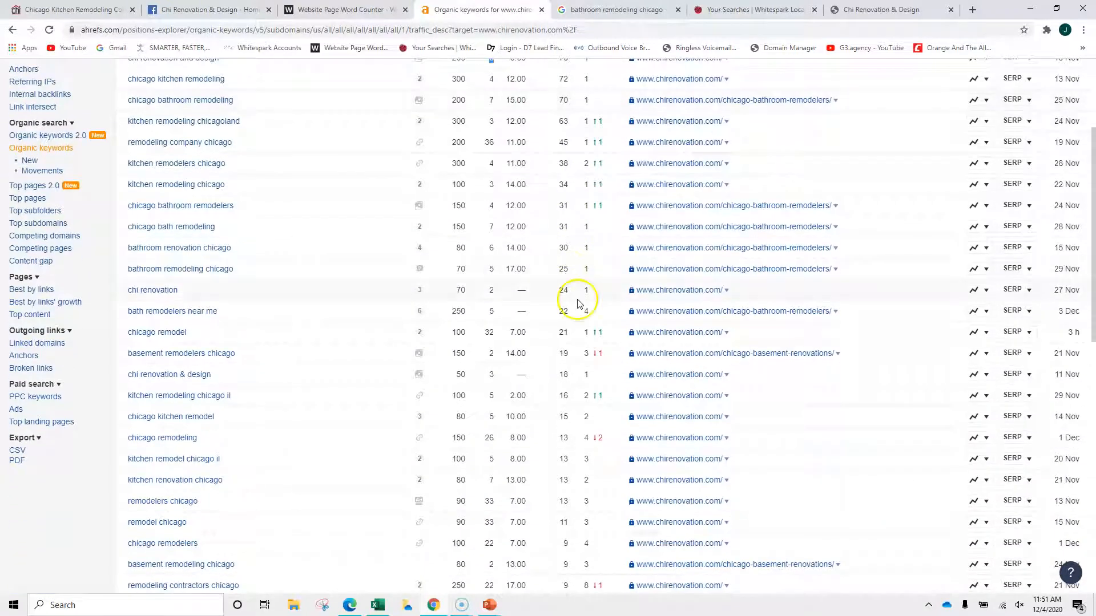
scroll(down, 3)
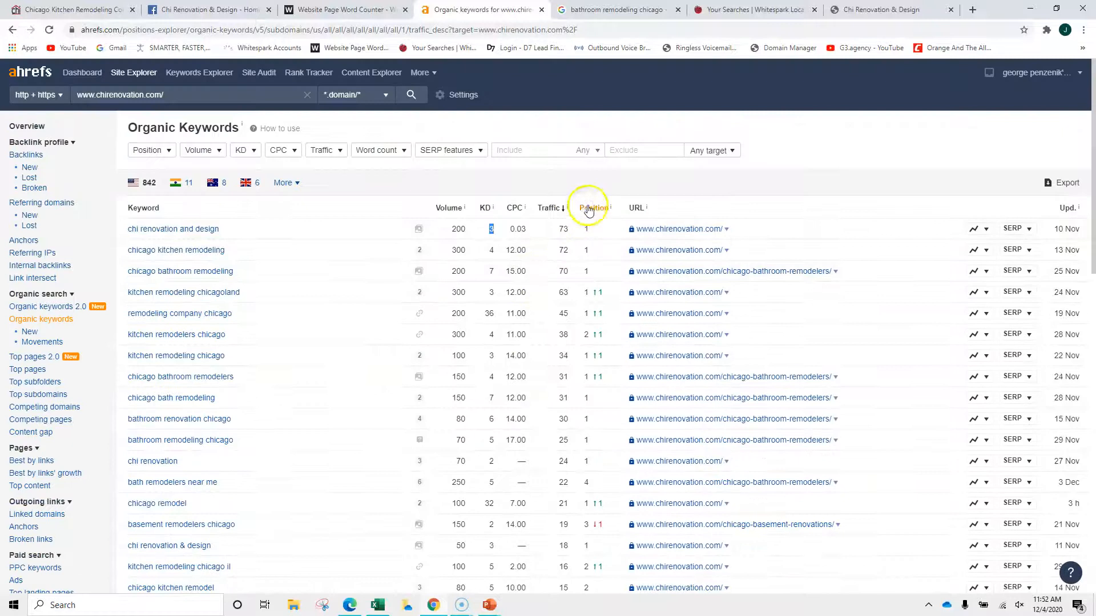
Sort the organic keywords by Position descending so those near 100 come first.
click(590, 208)
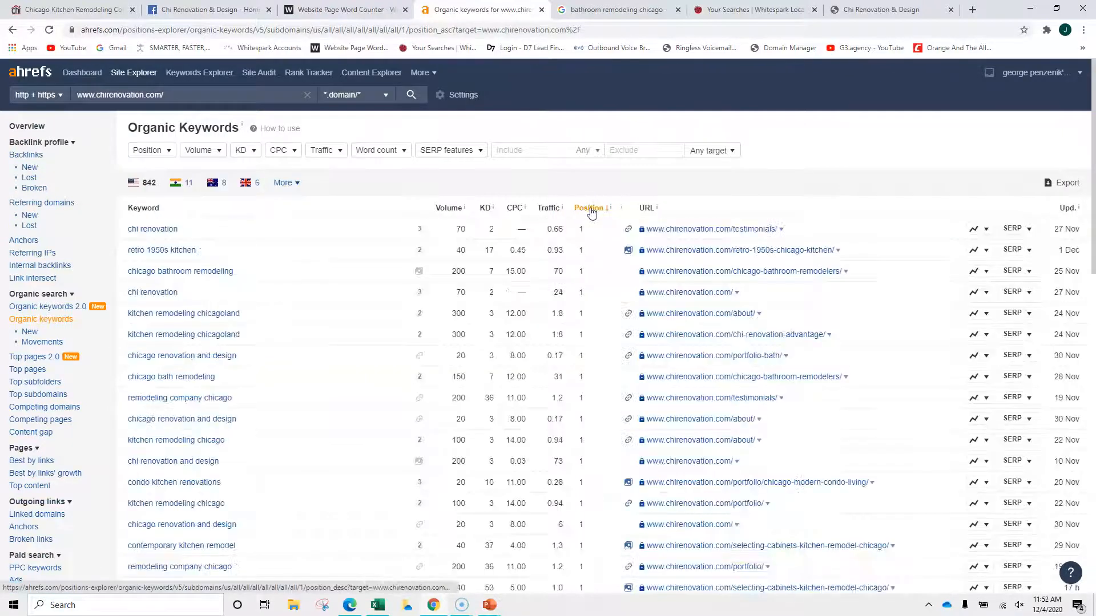
click(589, 207)
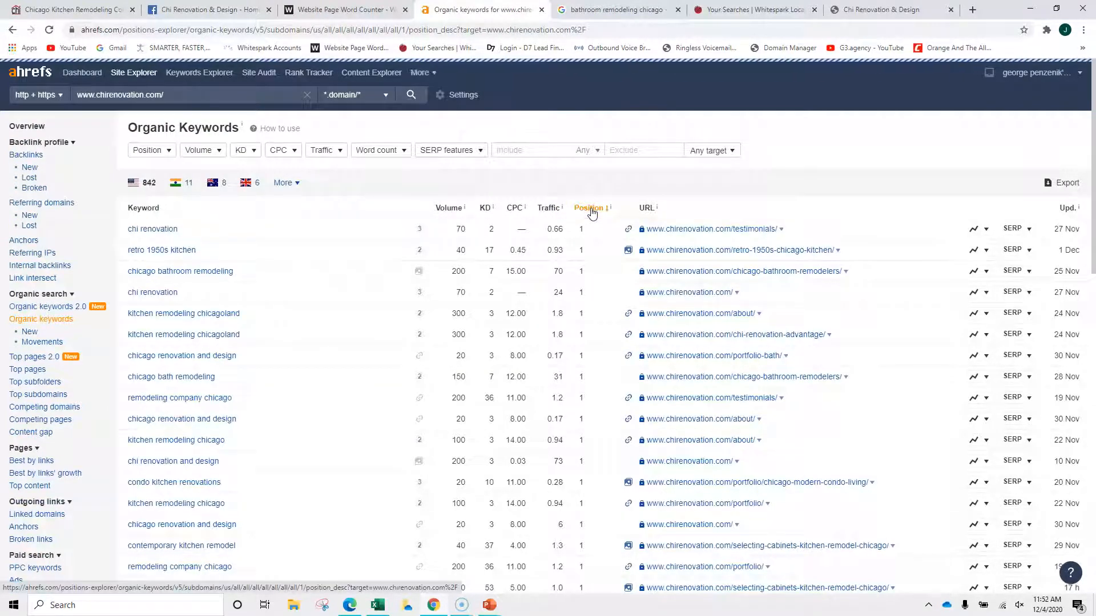
click(589, 207)
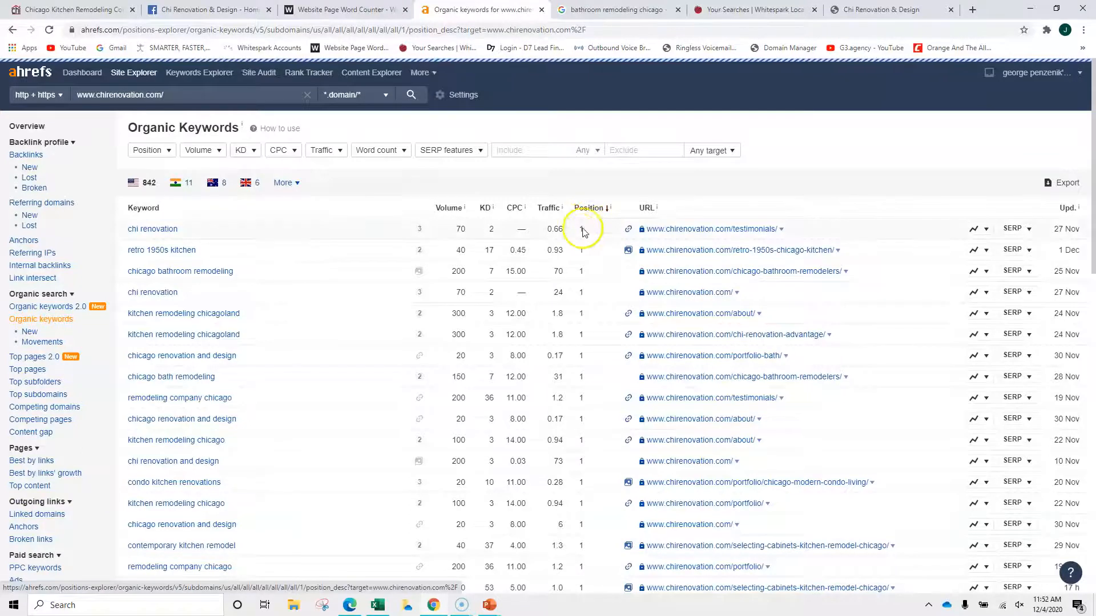
click(588, 208)
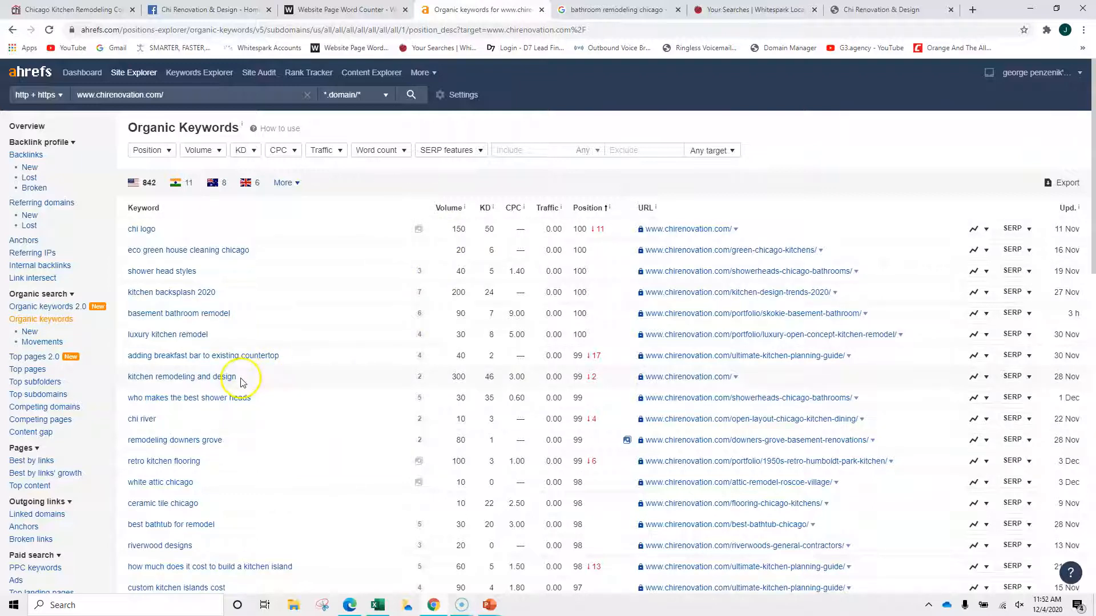
mouse_move(470, 382)
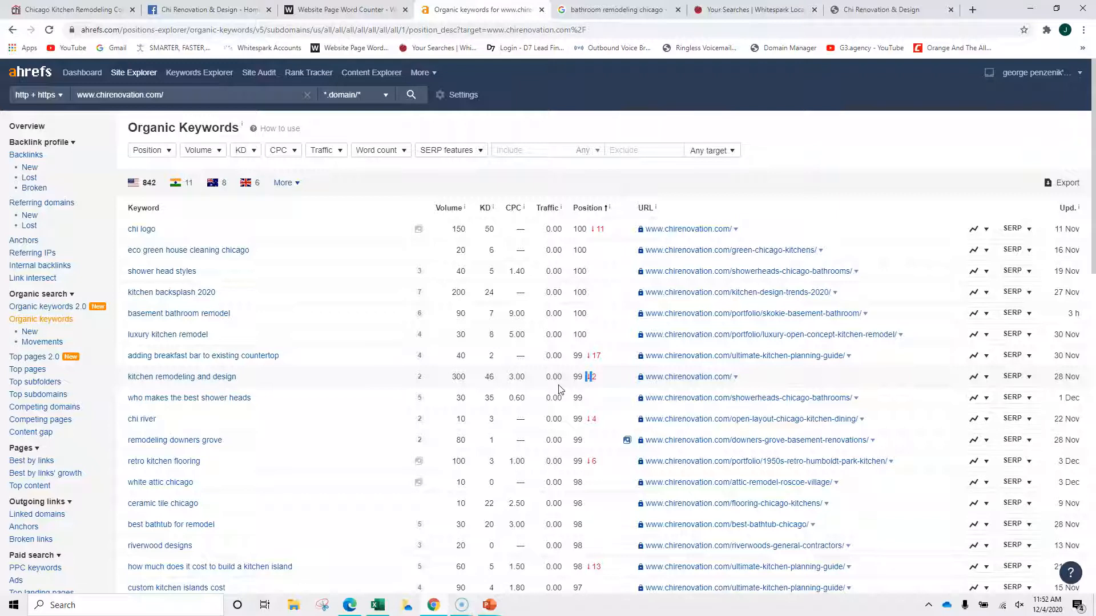
click(615, 9)
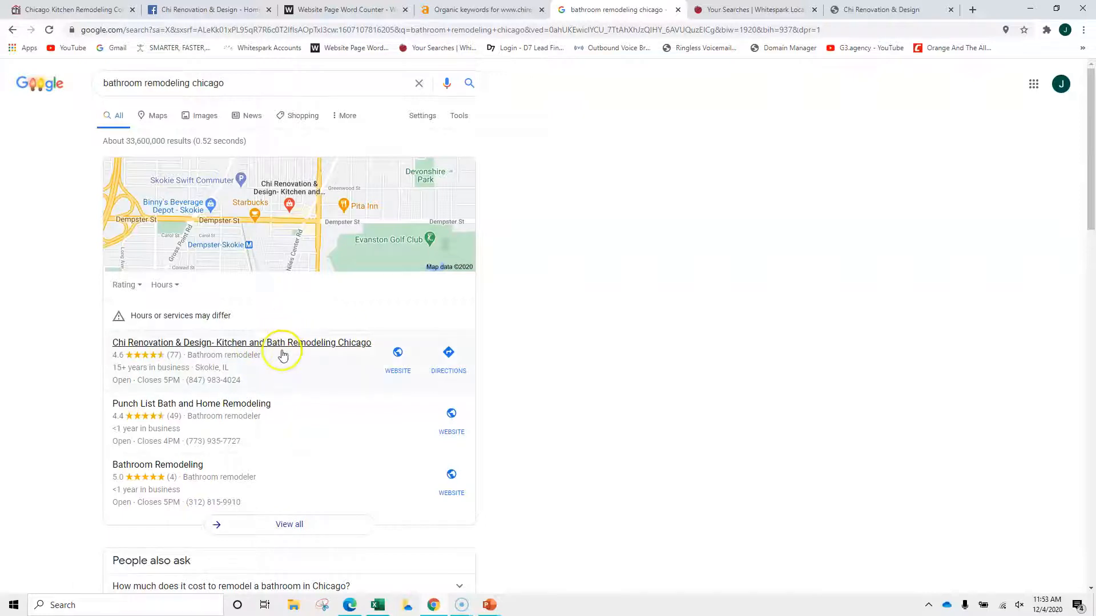
mouse_move(292, 352)
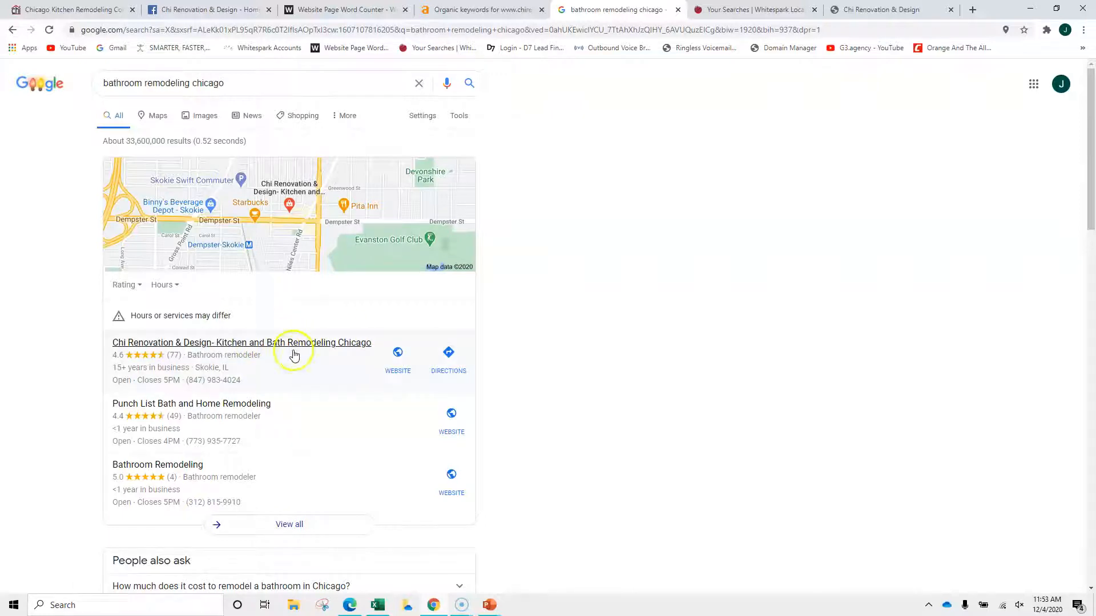
mouse_move(124, 370)
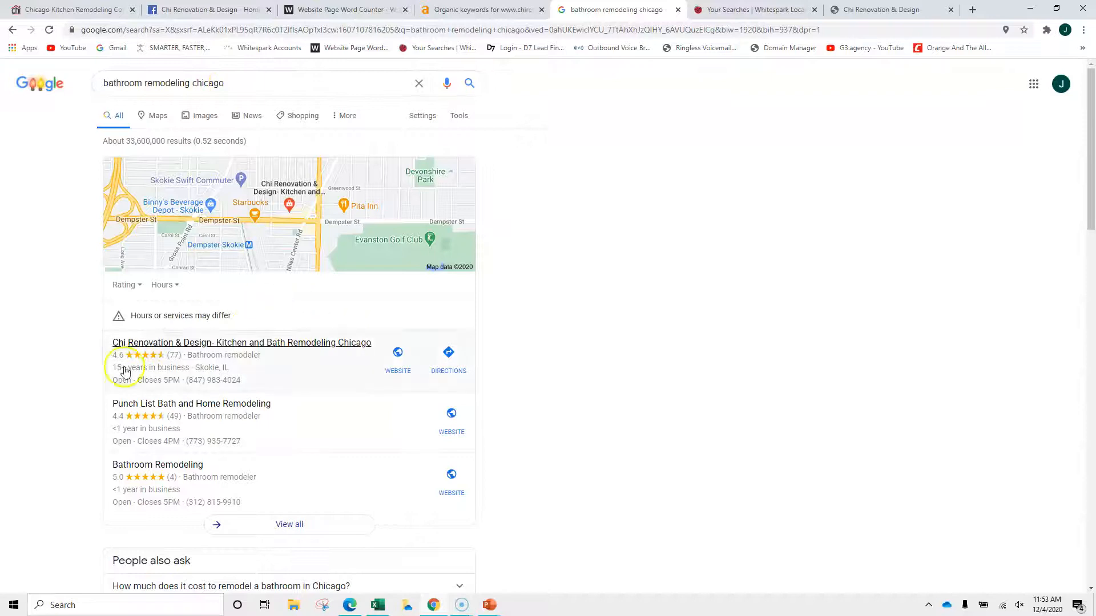
Scroll the bathroom remodeling chicago results past the map pack to the organic listings.
scroll(down, 3)
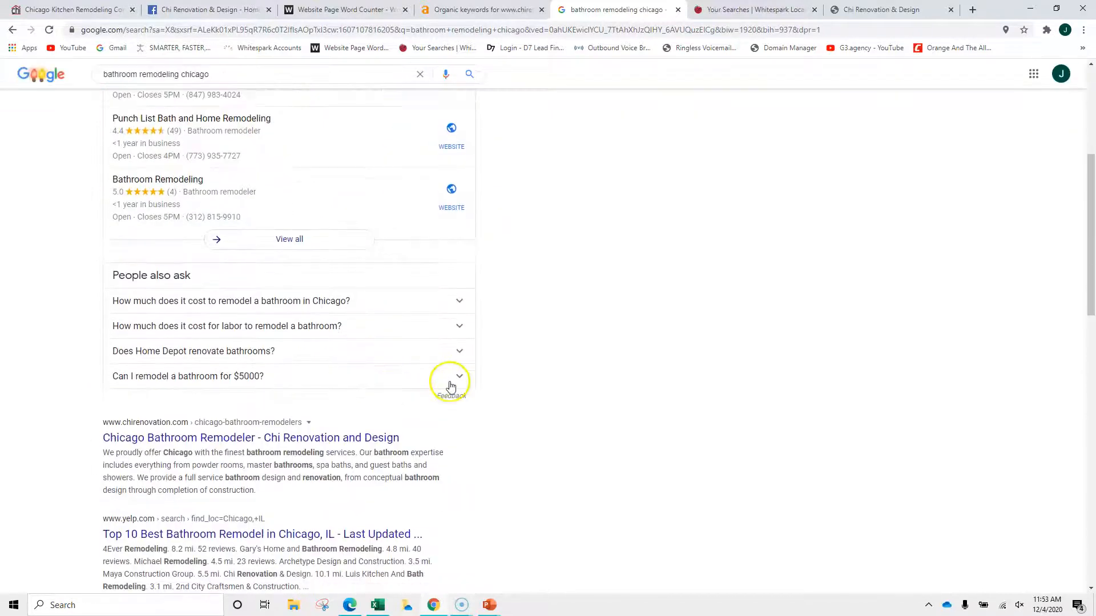
scroll(down, 3)
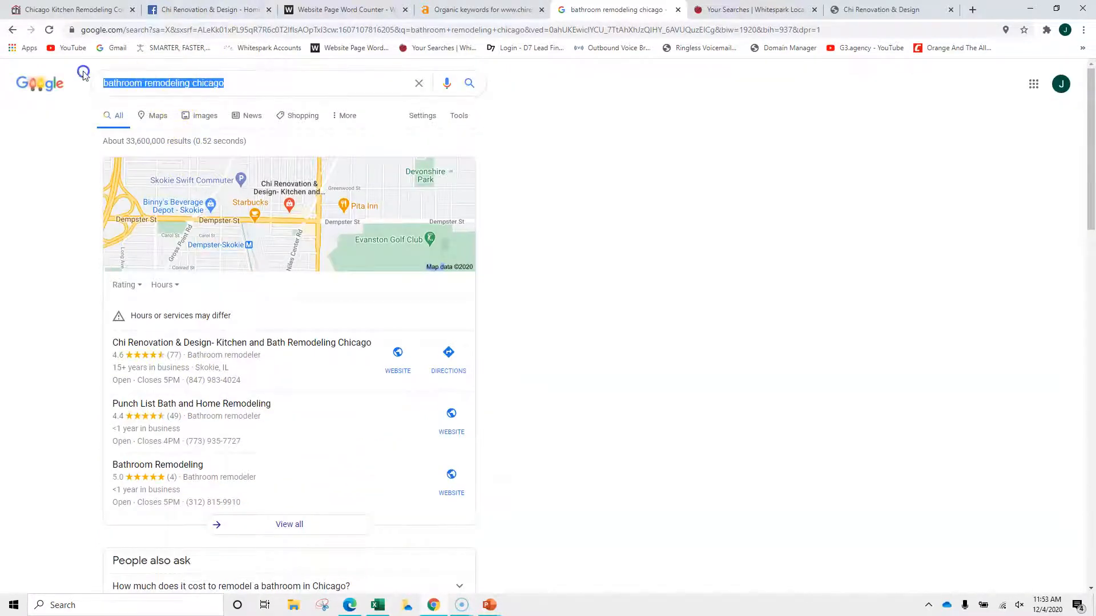
Search 'home remodeling contractors chicago' and look over its map pack and organic results.
text(home)
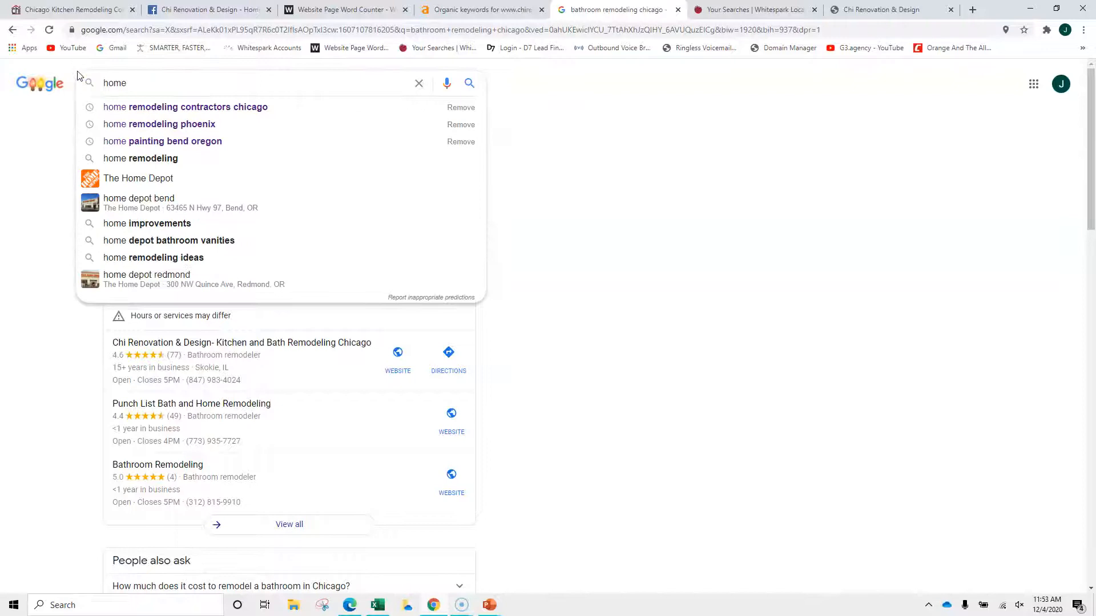
click(185, 108)
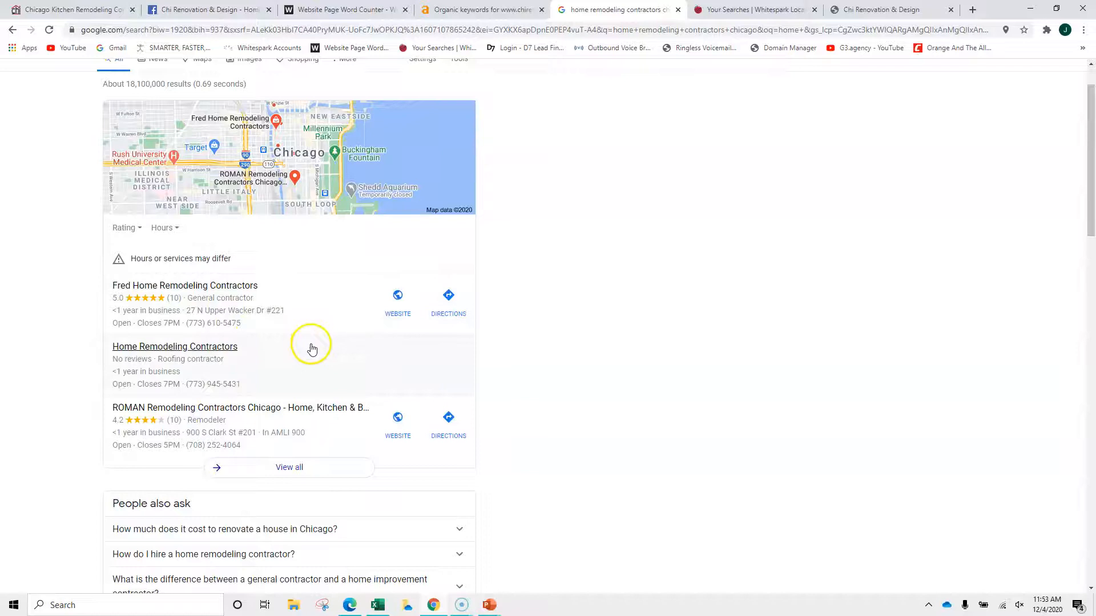
scroll(down, 3)
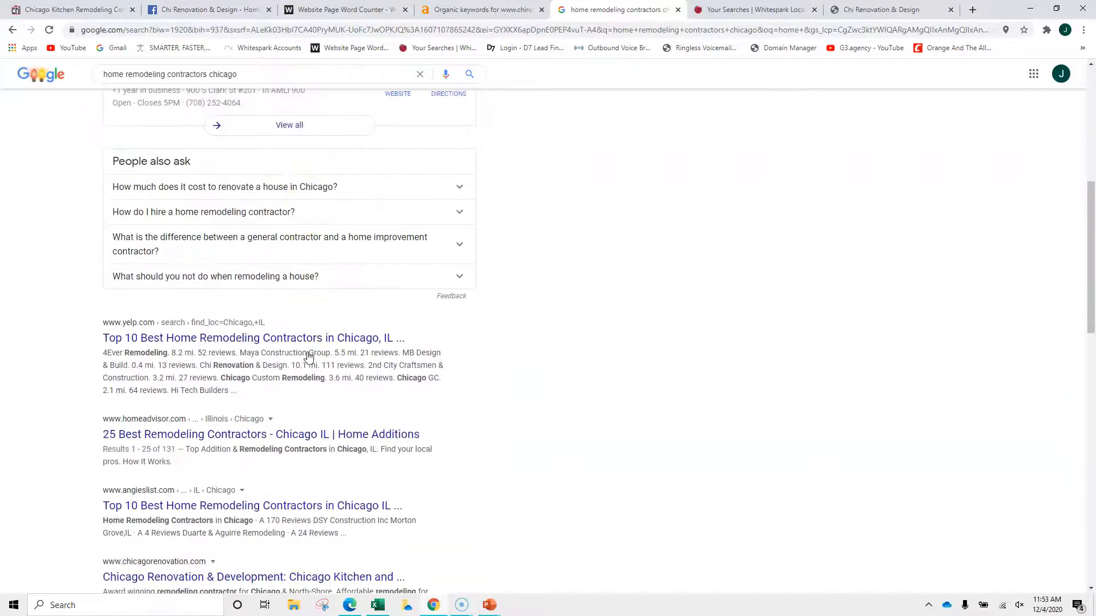
scroll(down, 3)
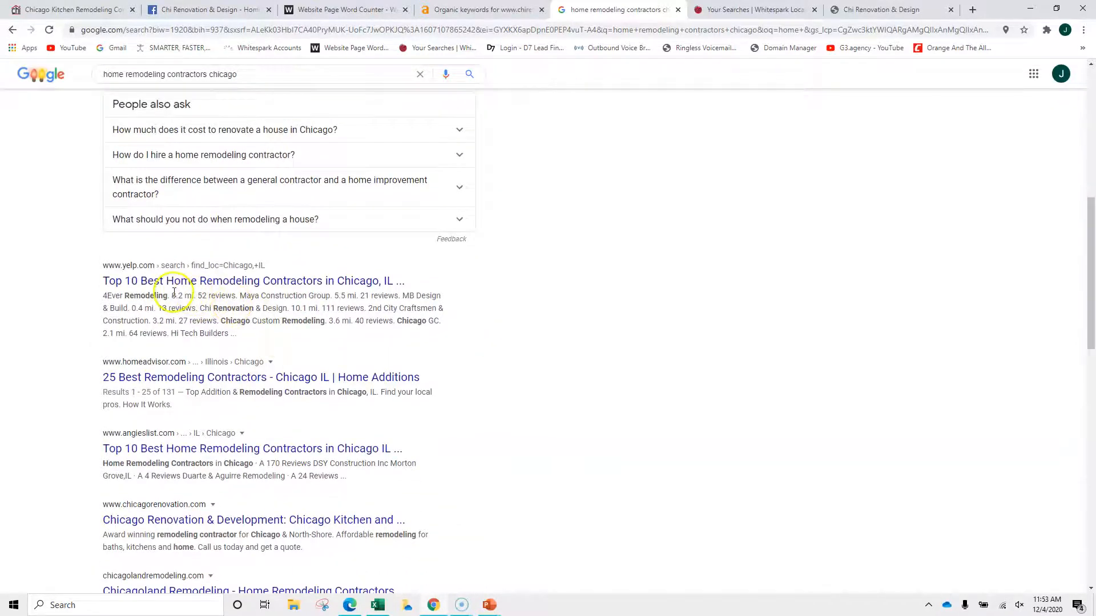
scroll(down, 3)
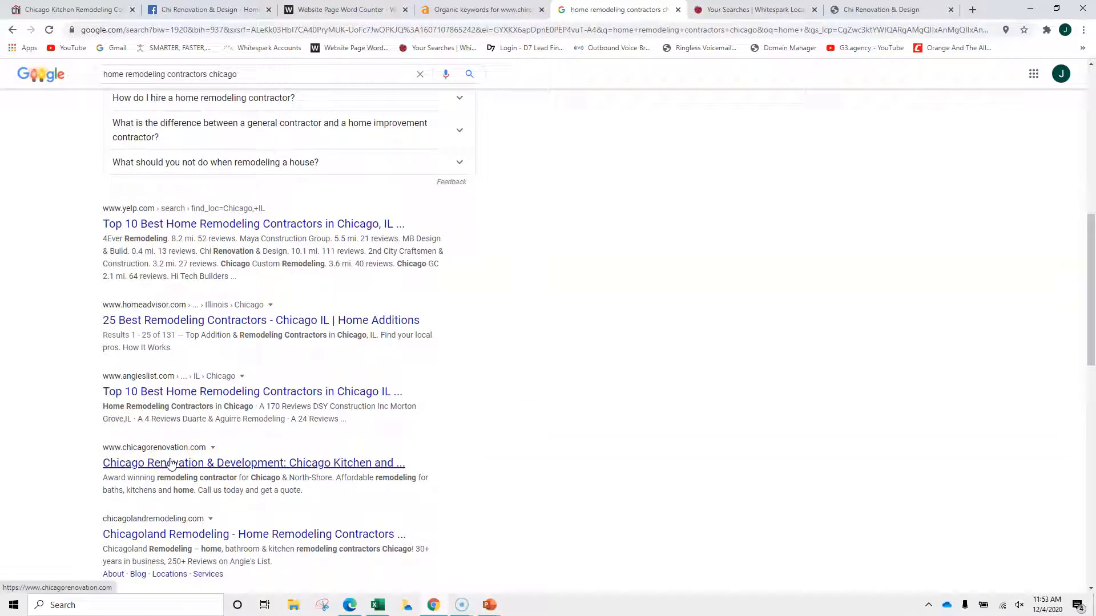
scroll(up, 3)
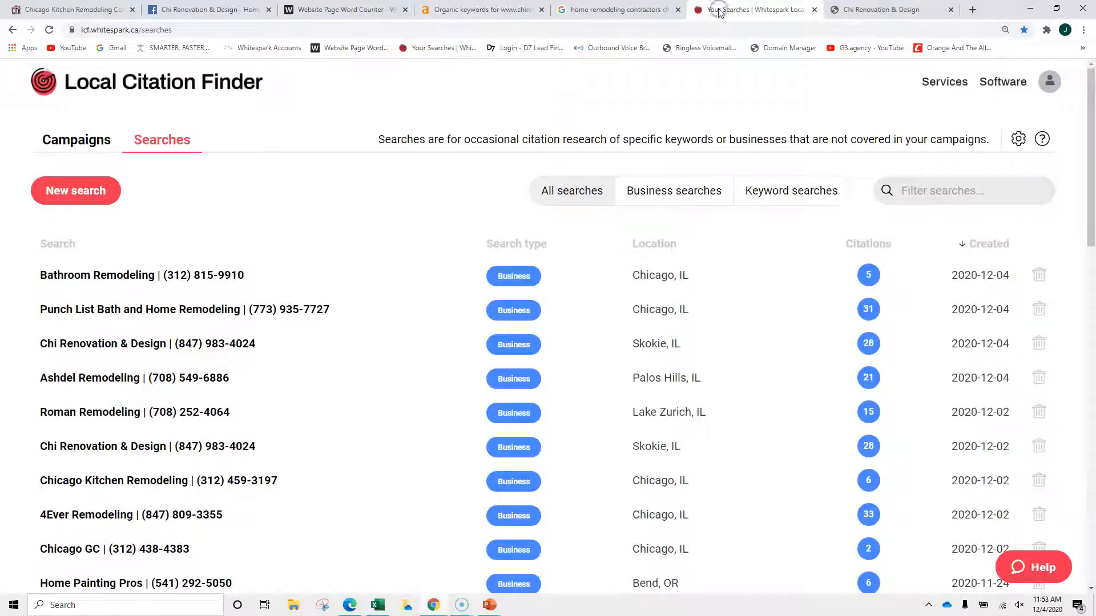
mouse_move(338, 256)
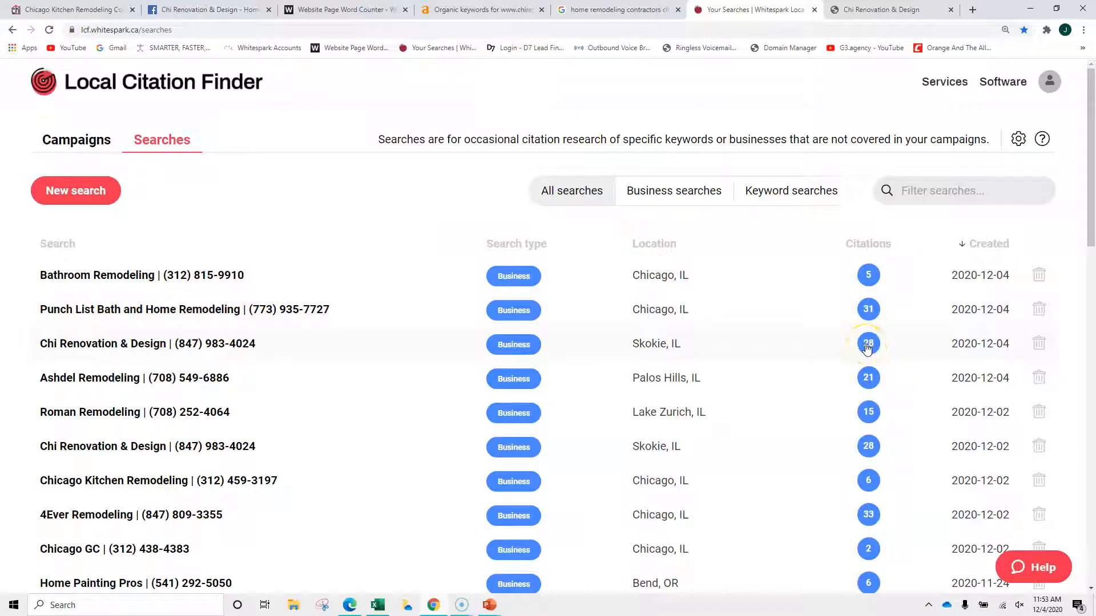
mouse_move(879, 289)
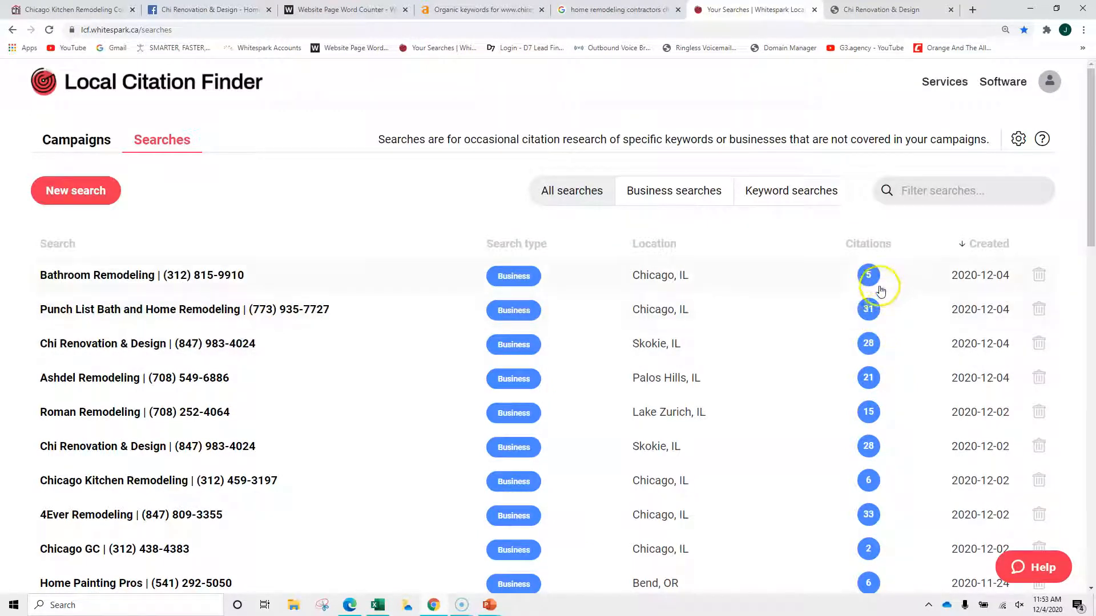
mouse_move(868, 344)
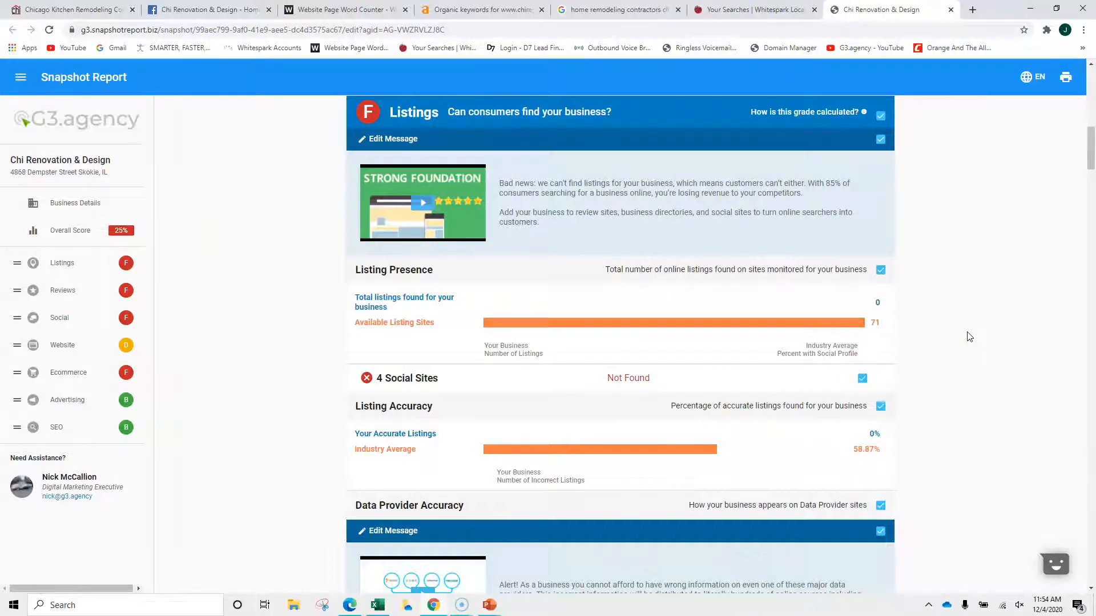
mouse_move(485, 145)
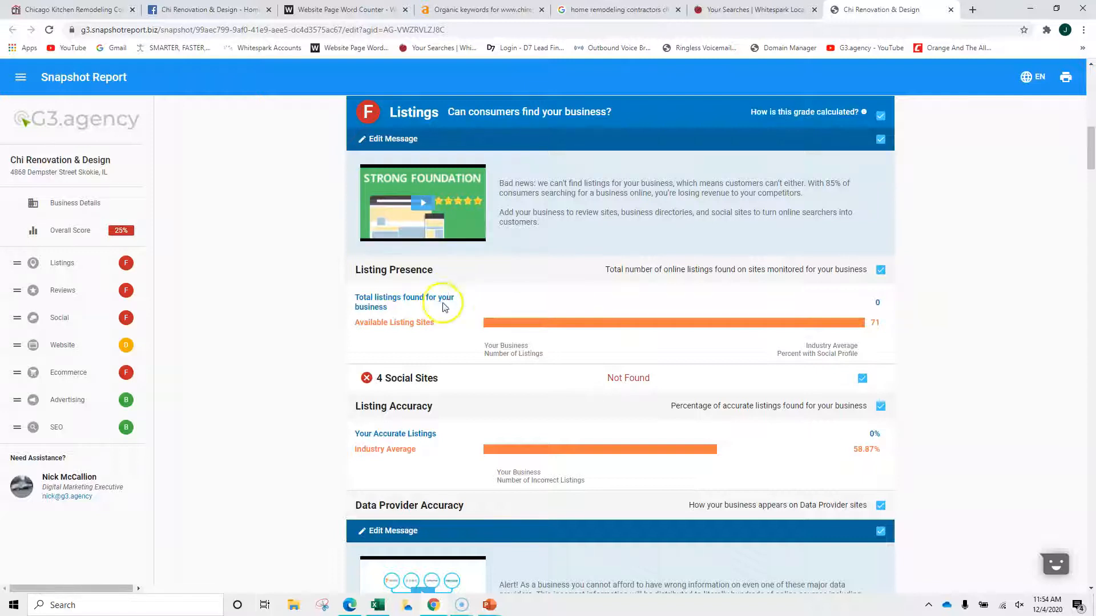
mouse_move(479, 327)
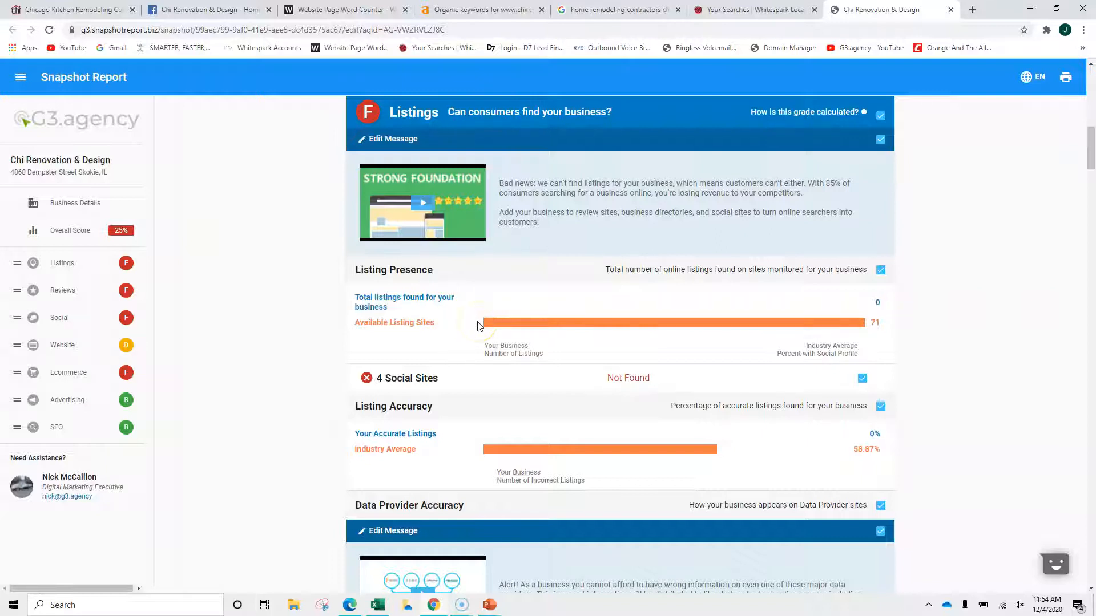